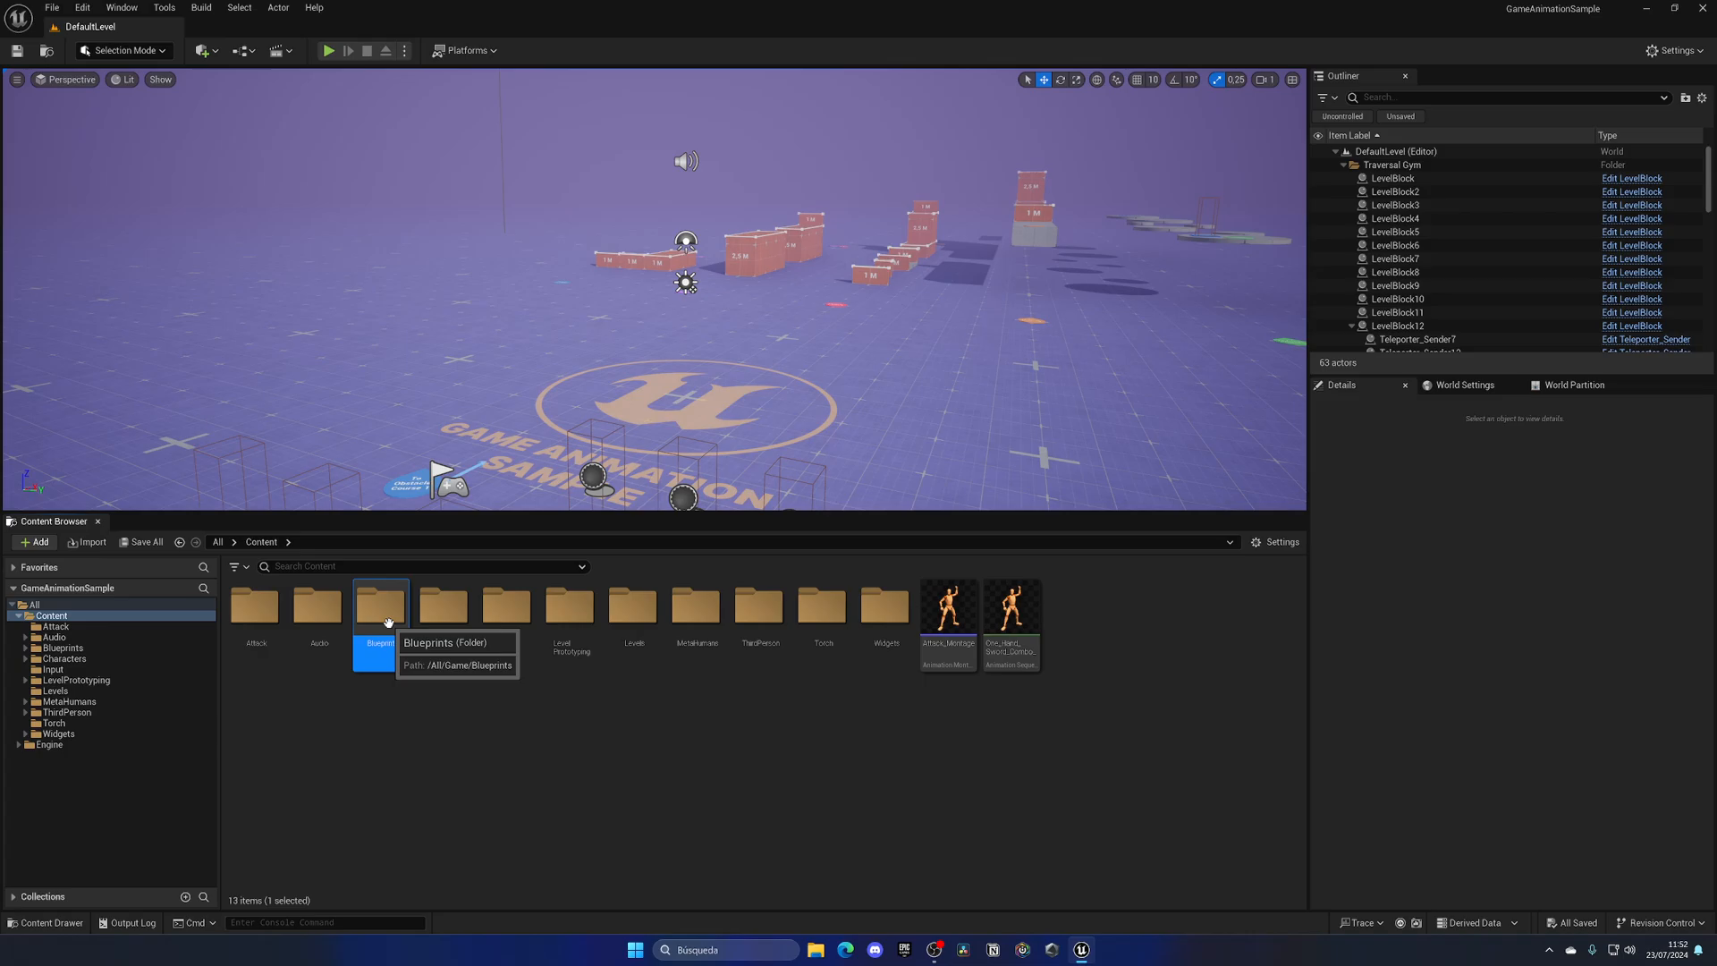
Open CBP_SandboxCharacter from the Blueprints folder and inspect its SpringArm and Camera in the Viewport.
double_click(381, 603)
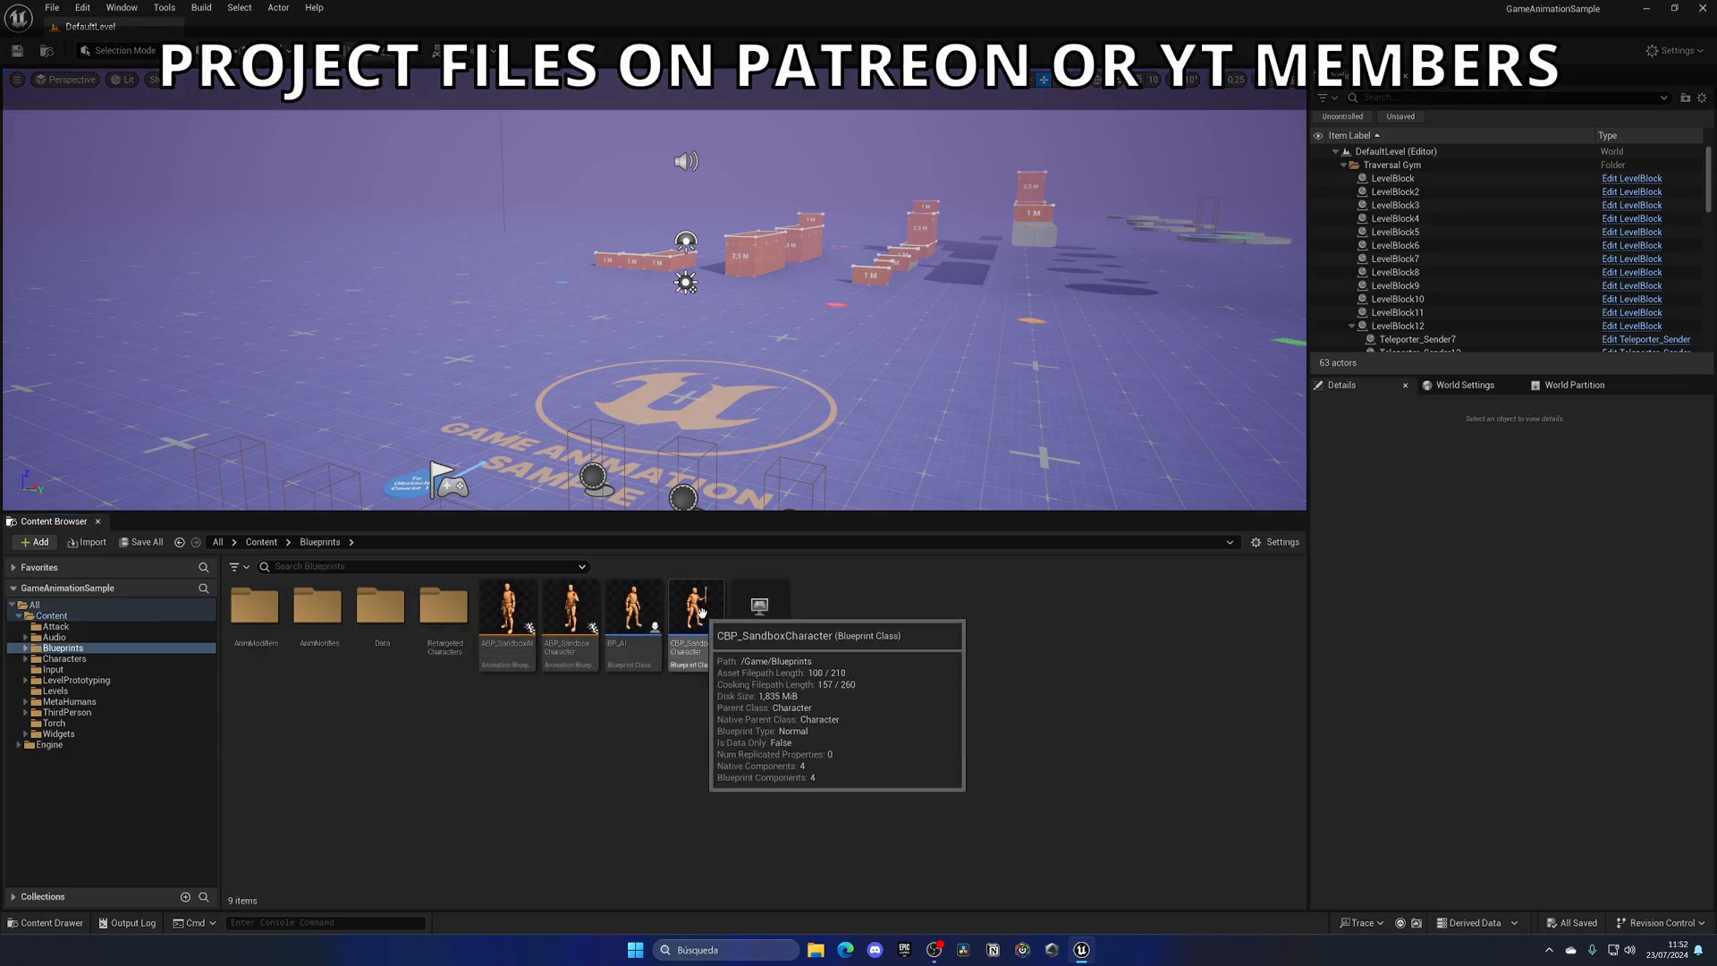
double_click(692, 614)
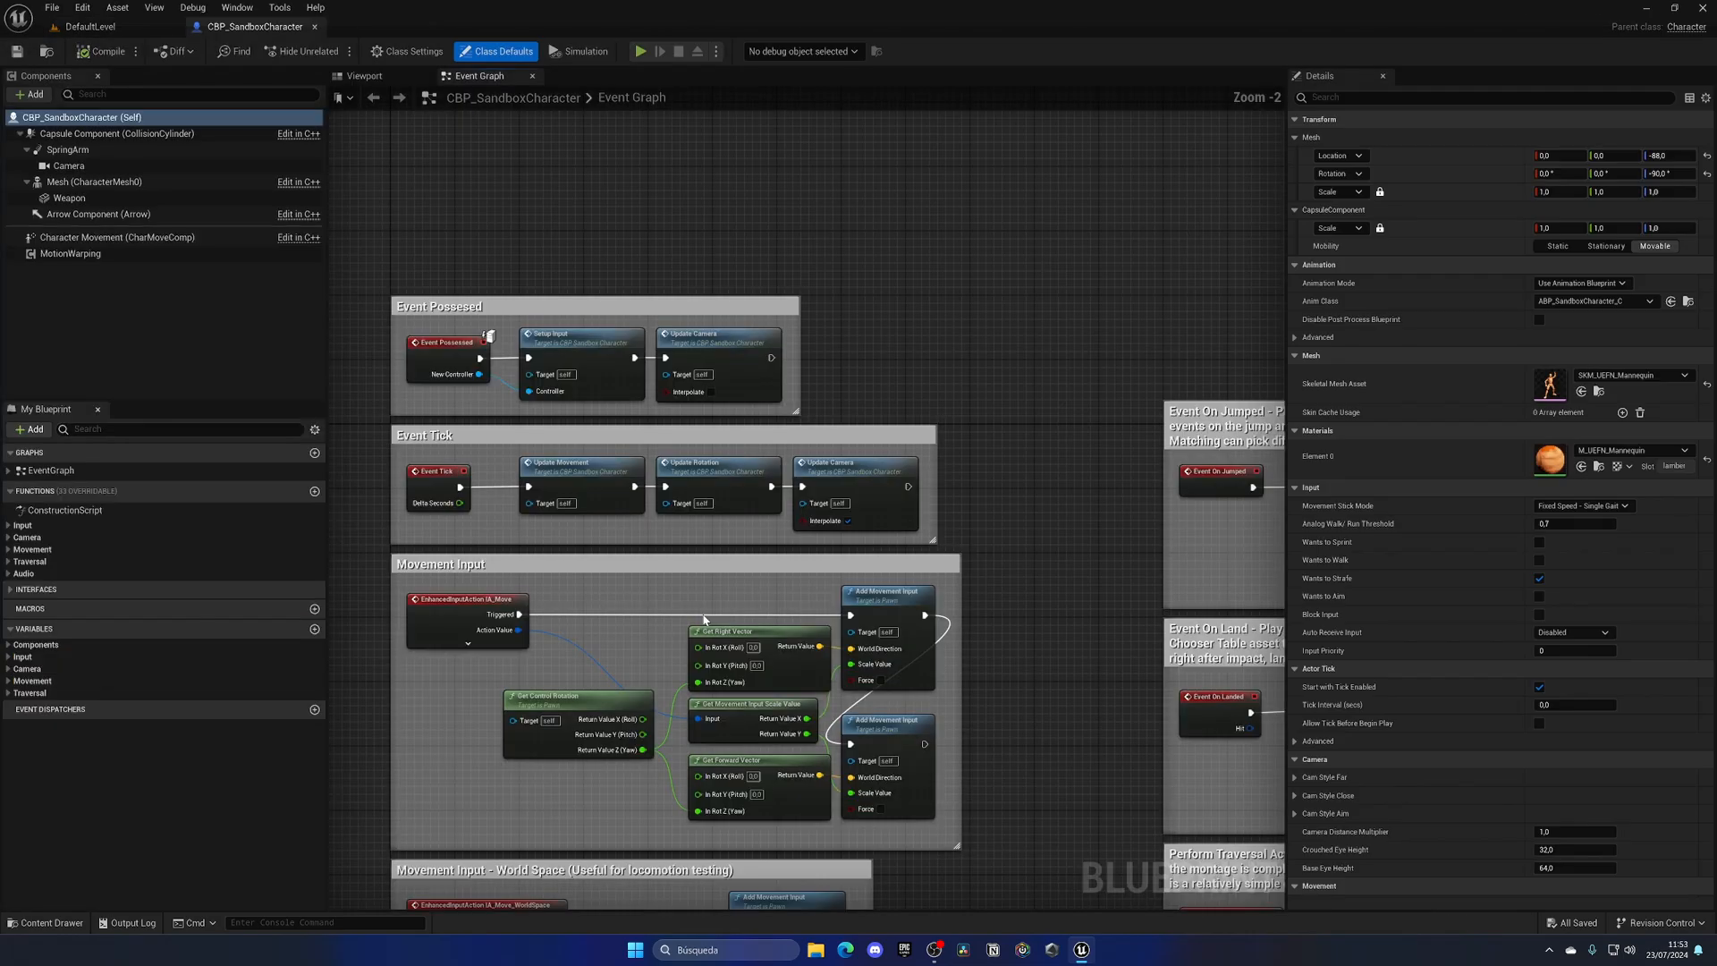
left_click(368, 76)
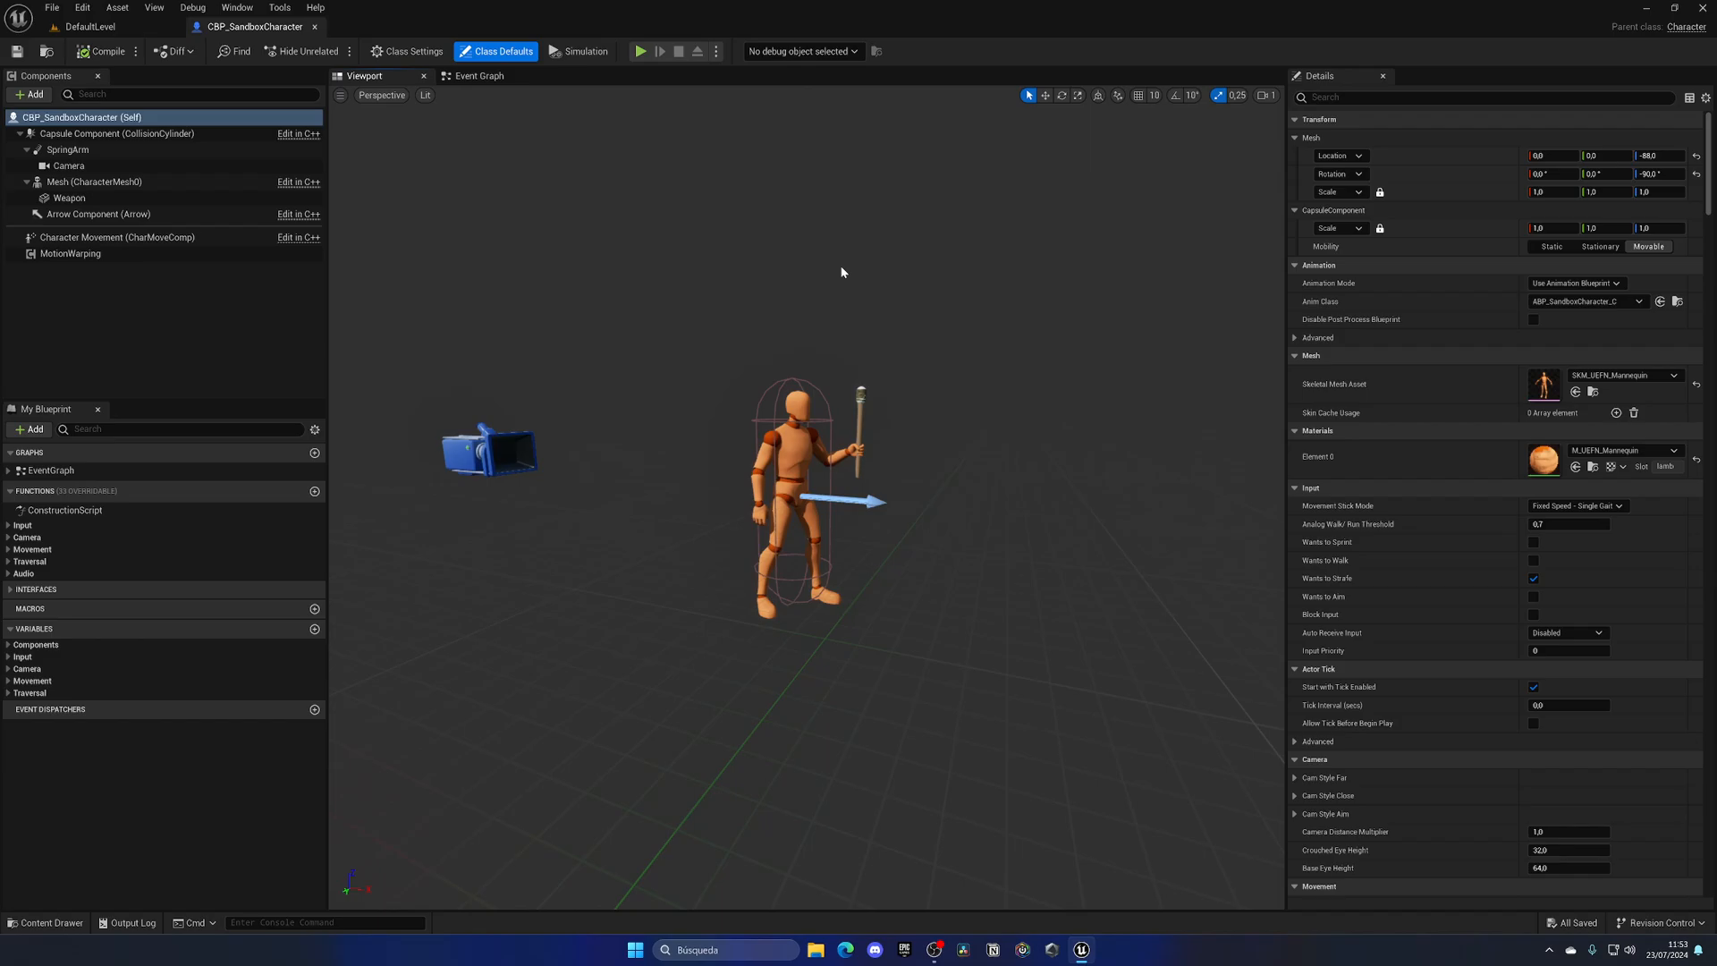
left_click(61, 149)
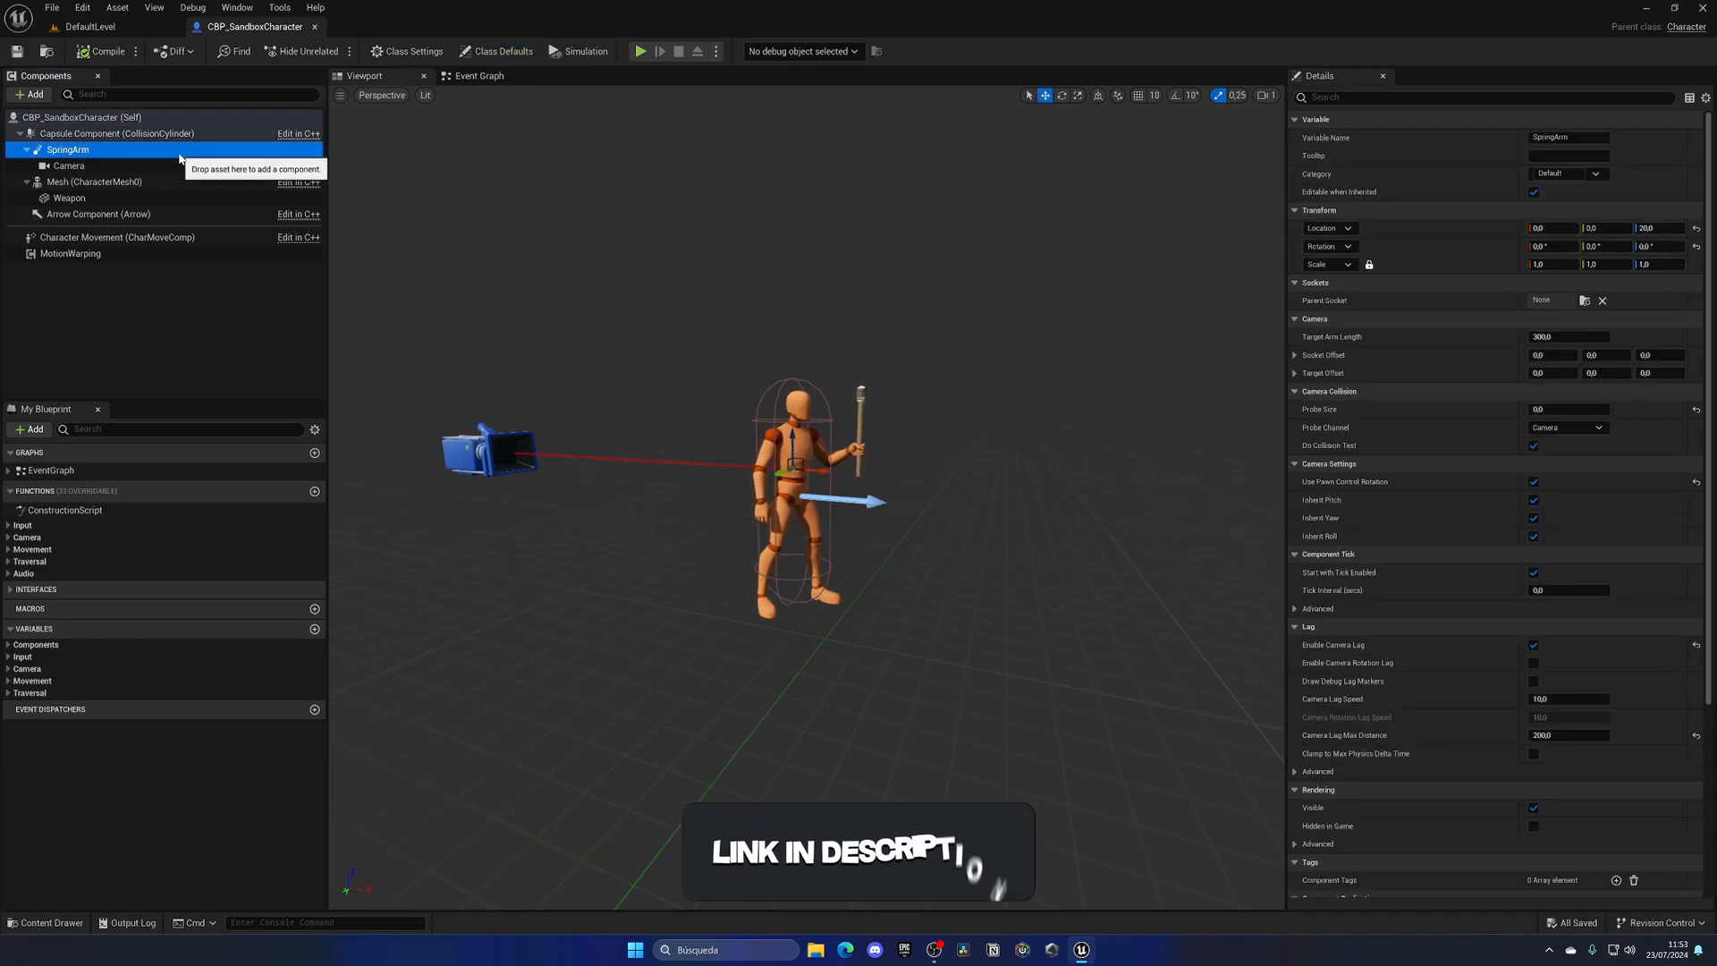
left_click(66, 165)
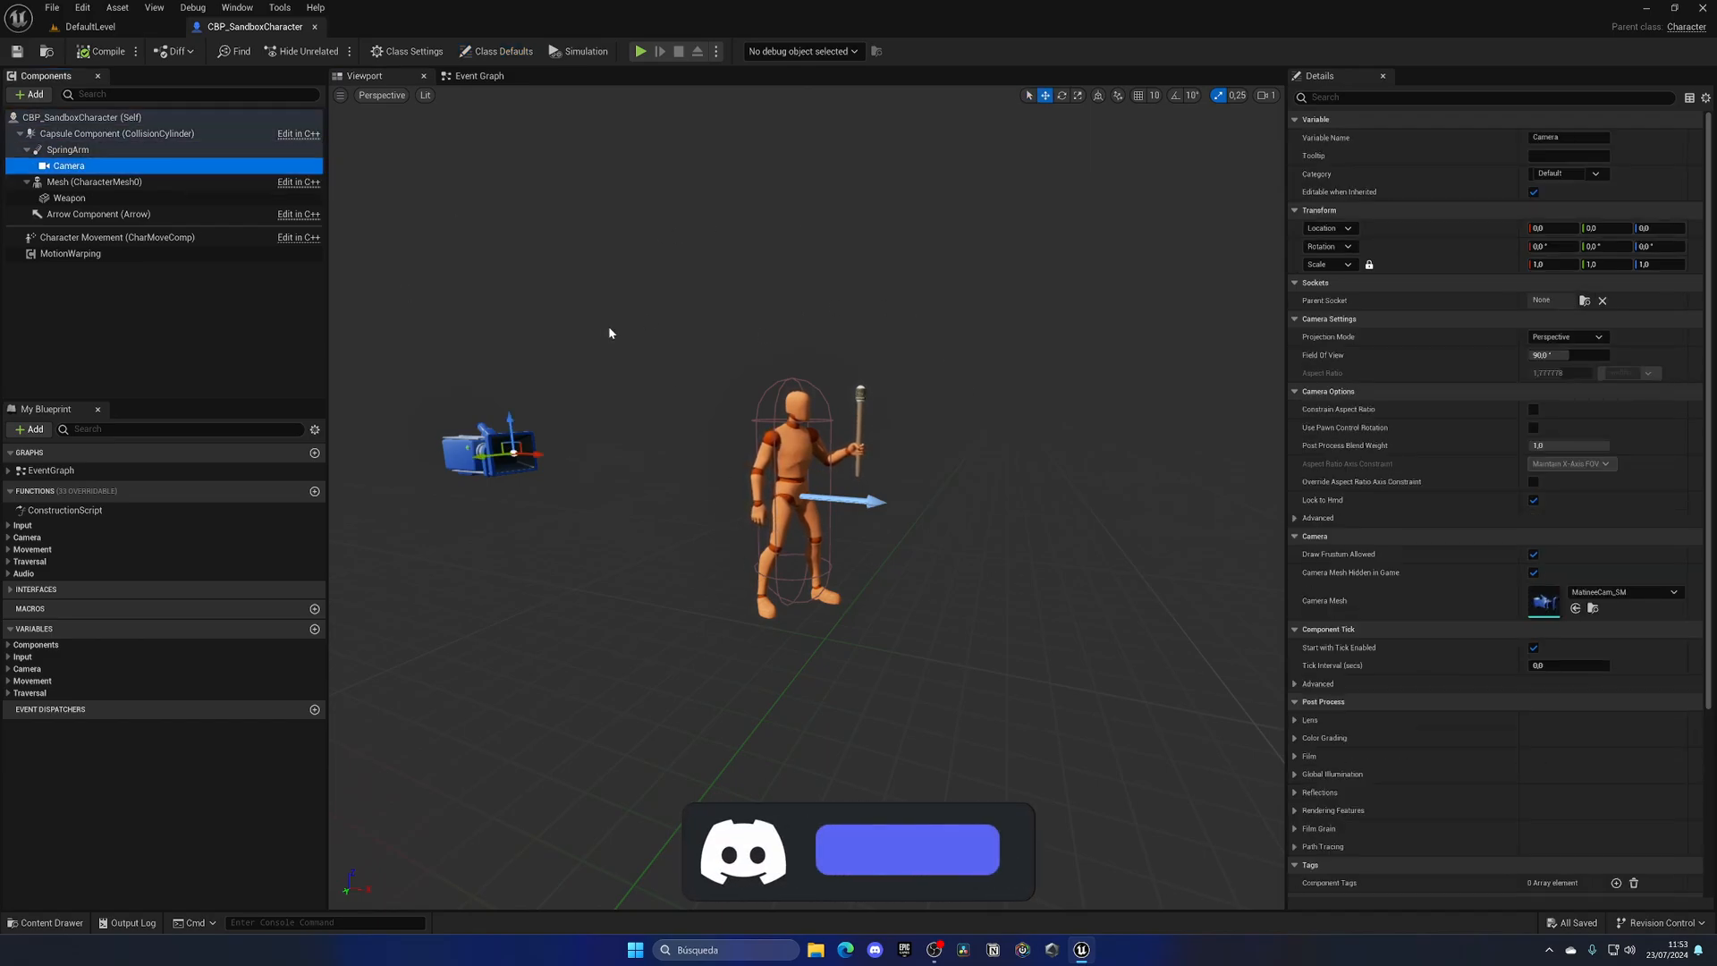
left_click(907, 849)
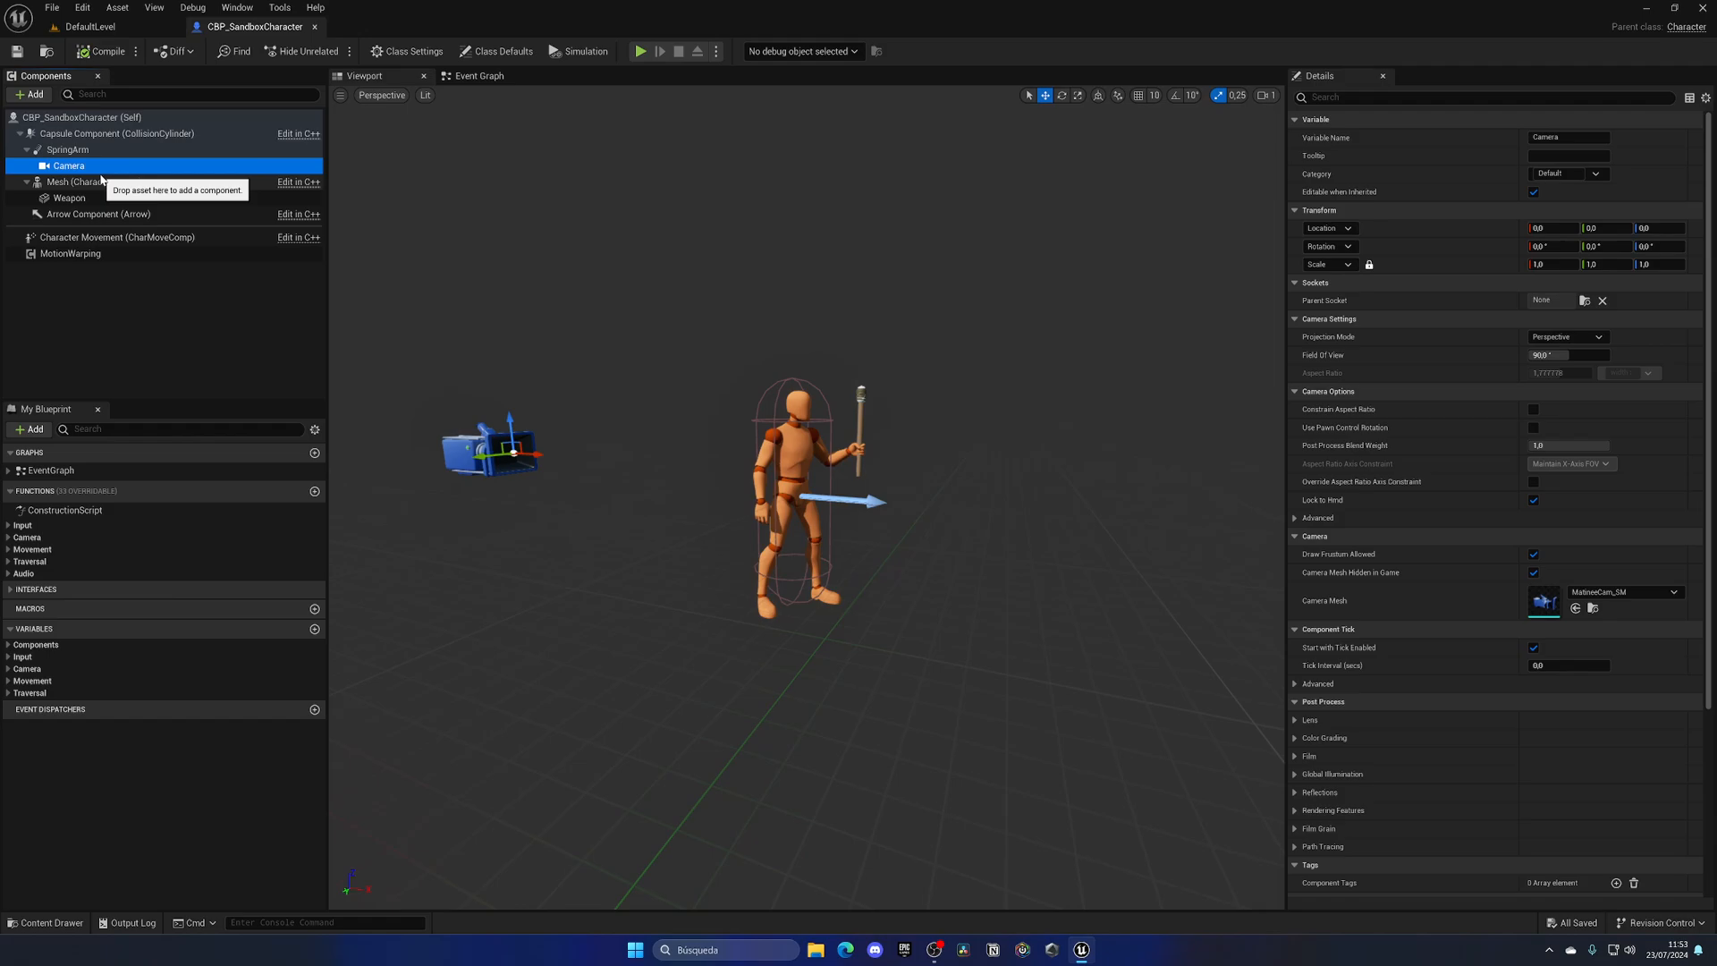
mouse_move(807, 378)
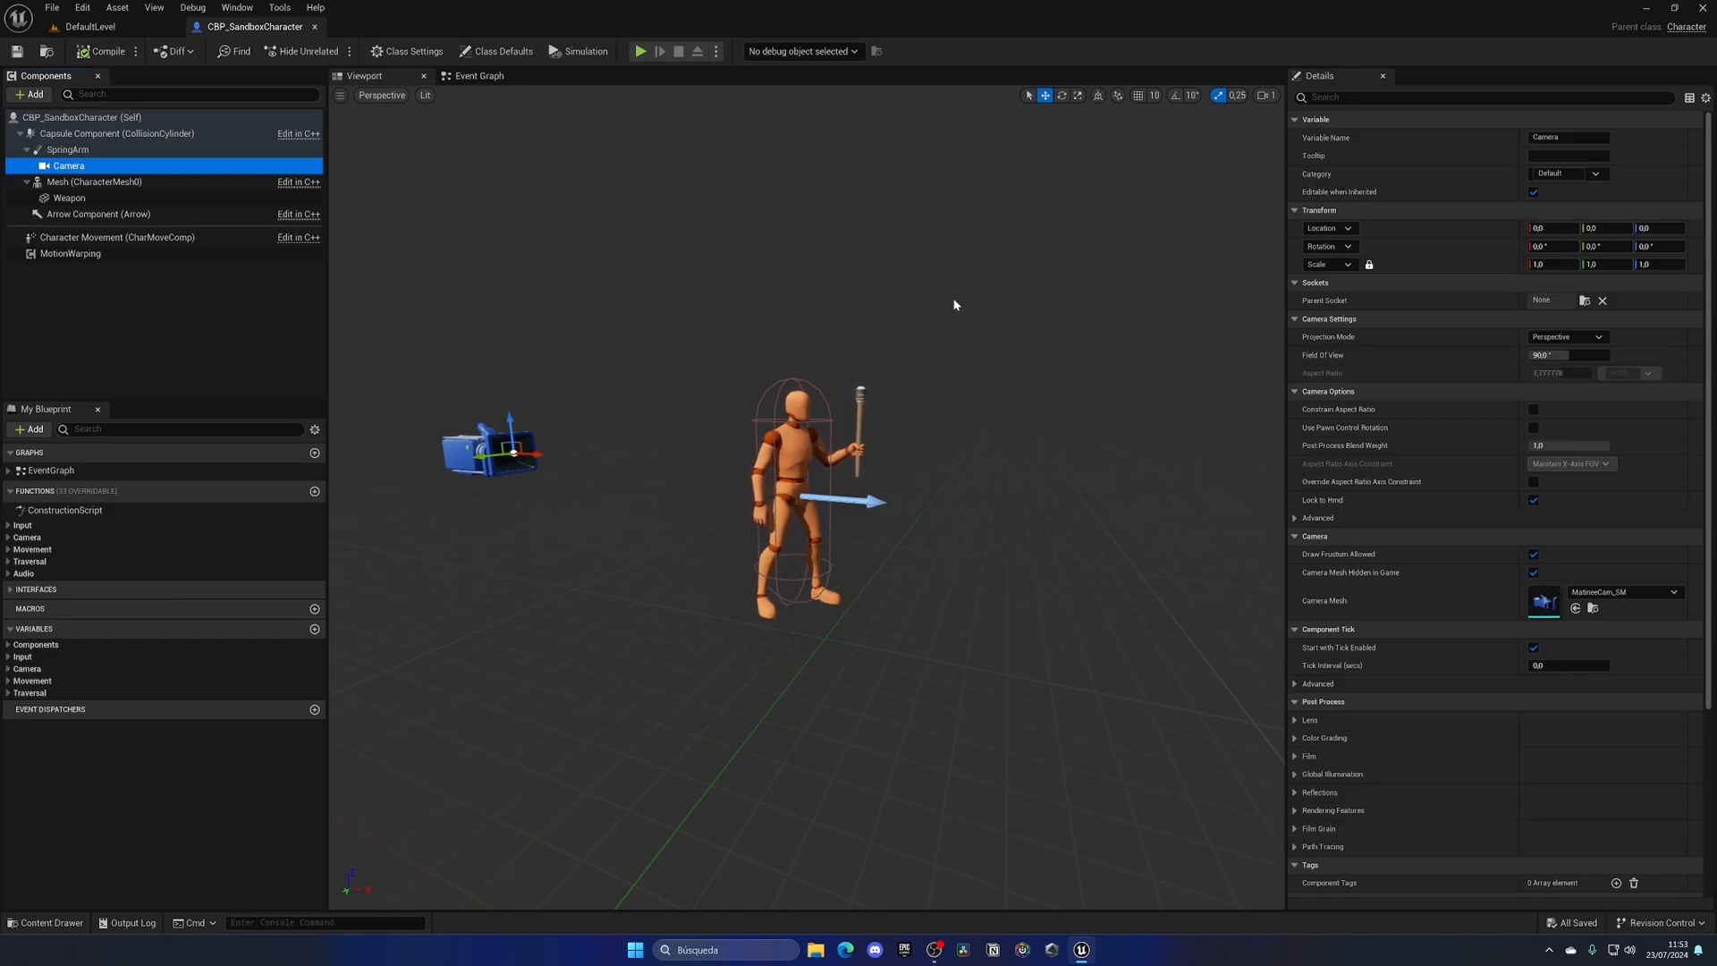
mouse_move(951, 308)
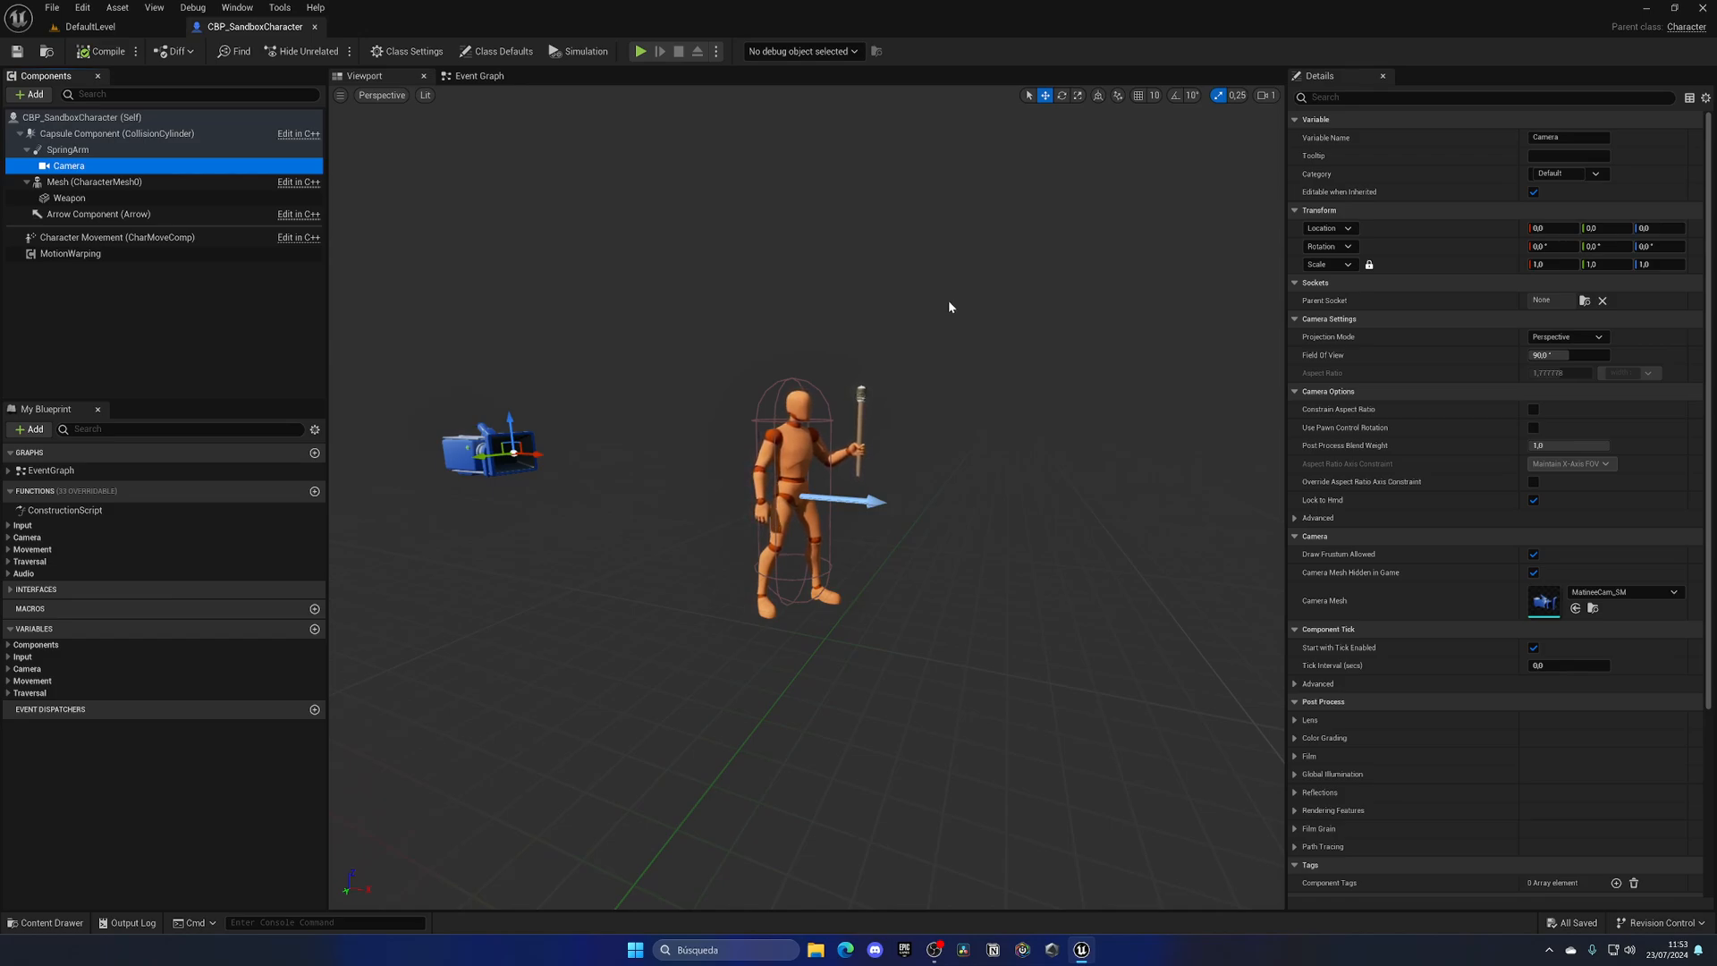
Attach the SpringArm under Mesh at the head socket with Target Arm Length 0.
left_click(55, 149)
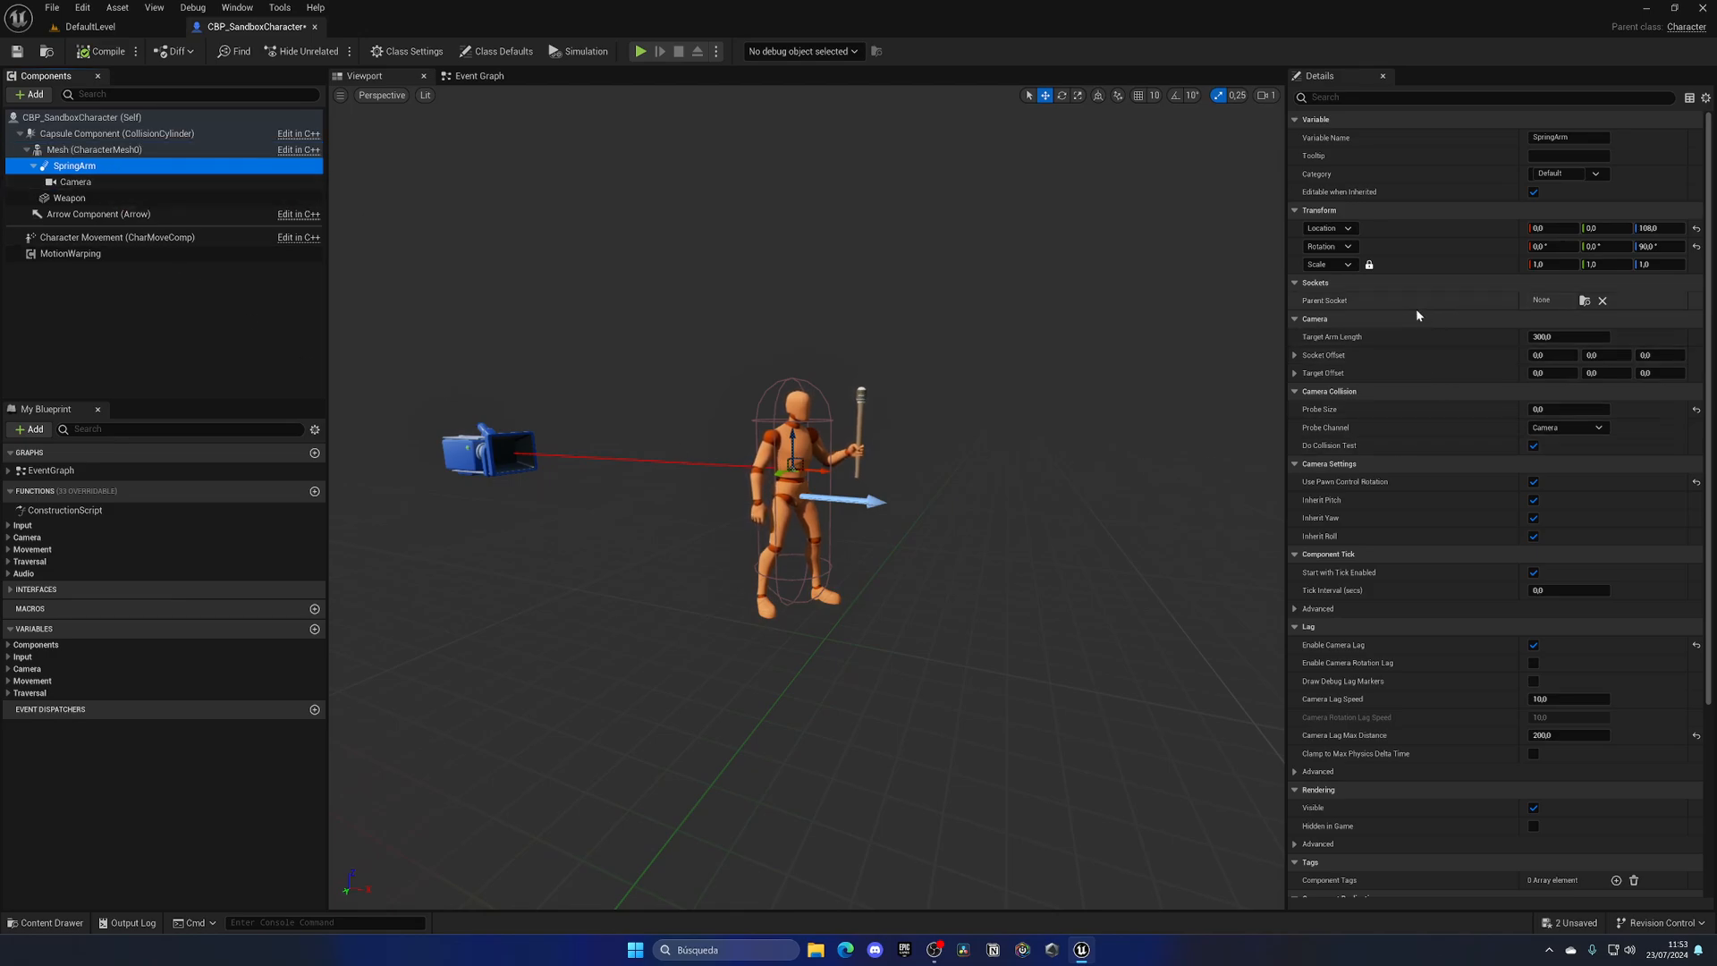
left_click(1586, 299)
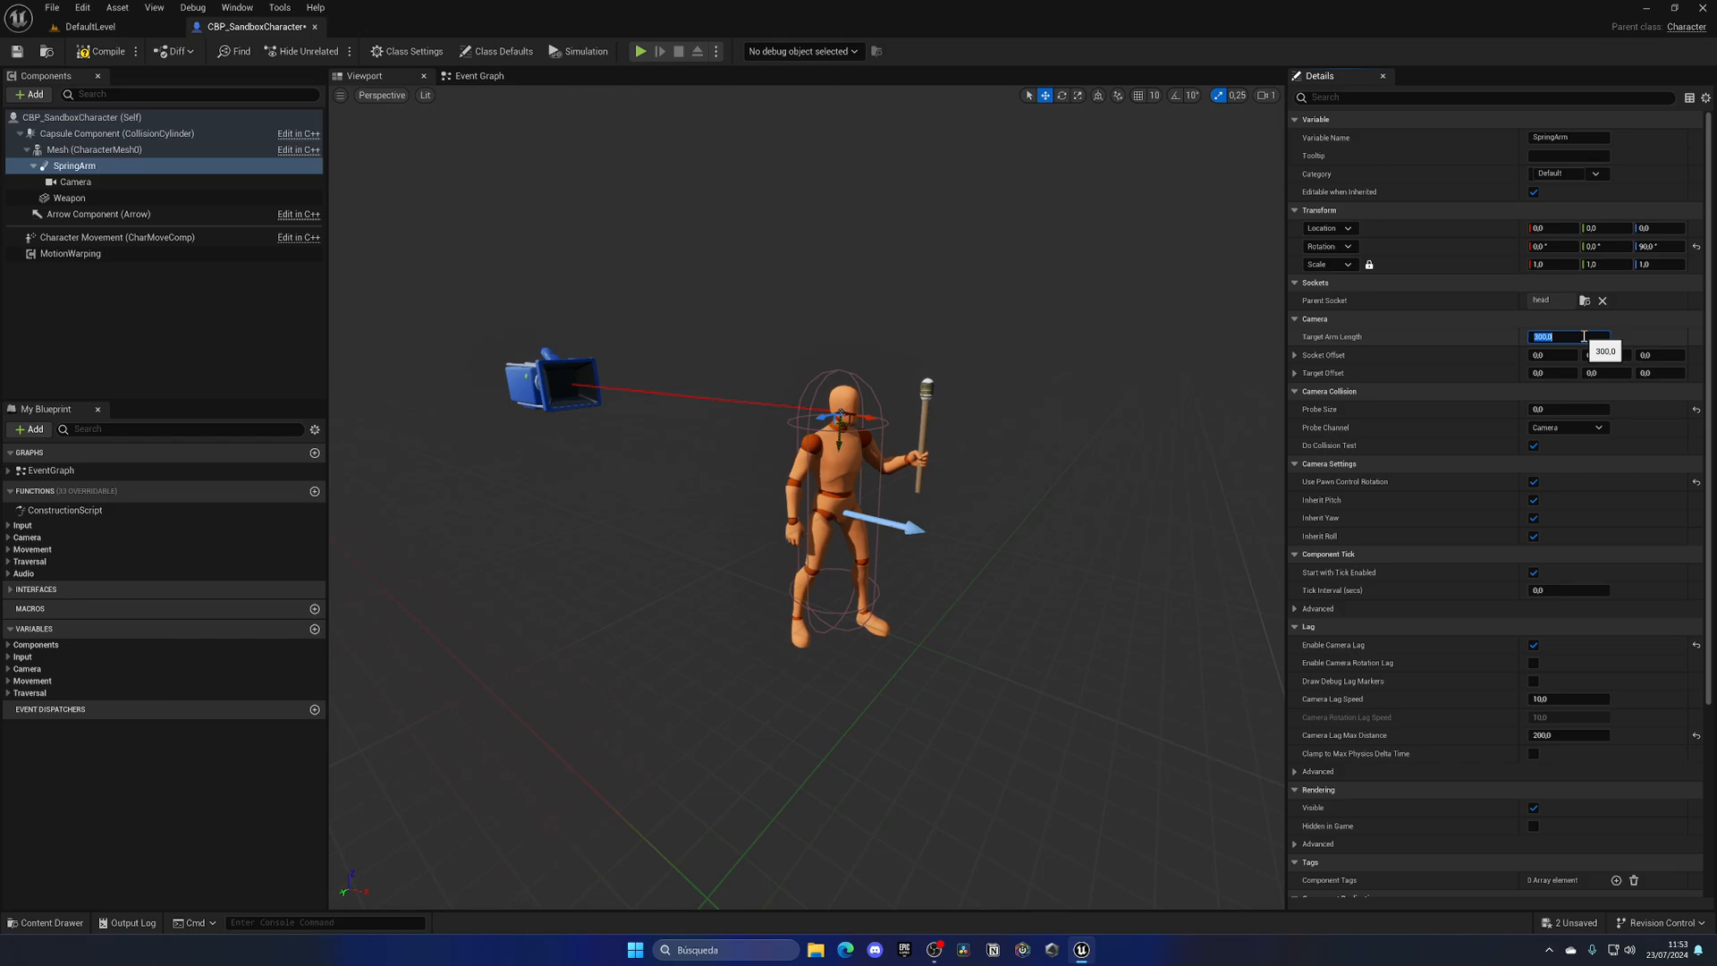
type("0")
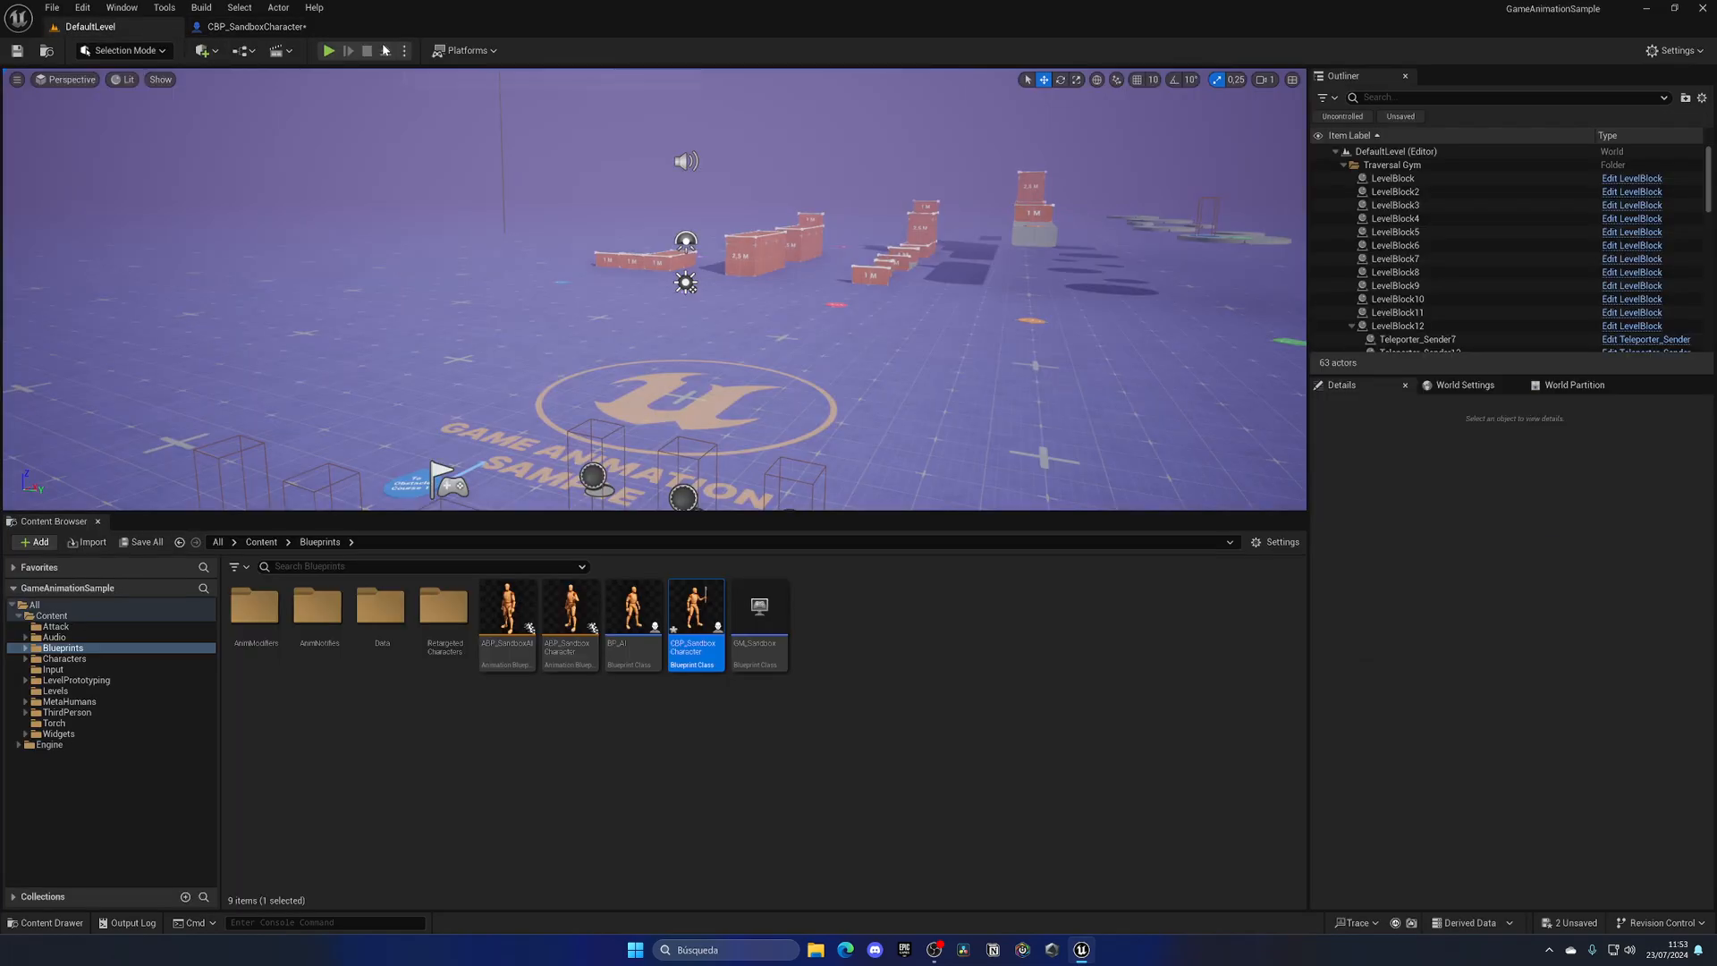
Play-test the head-mounted camera, stop, and reopen CBP_SandboxCharacter.
left_click(329, 50)
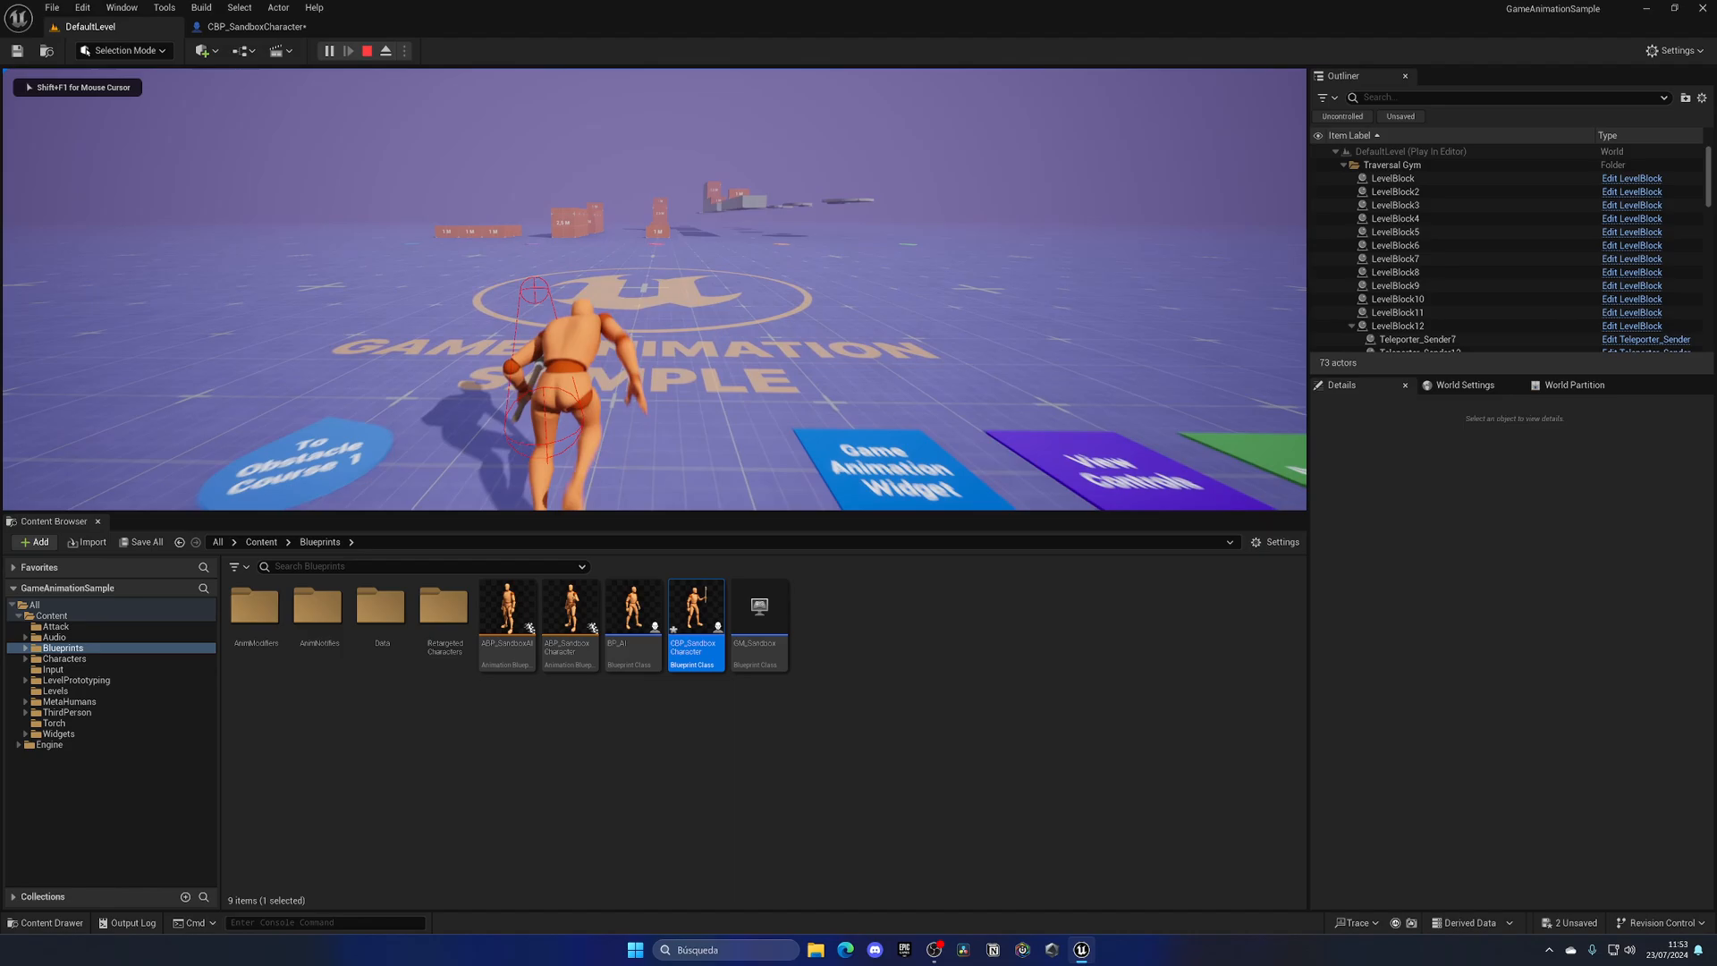
left_click(370, 50)
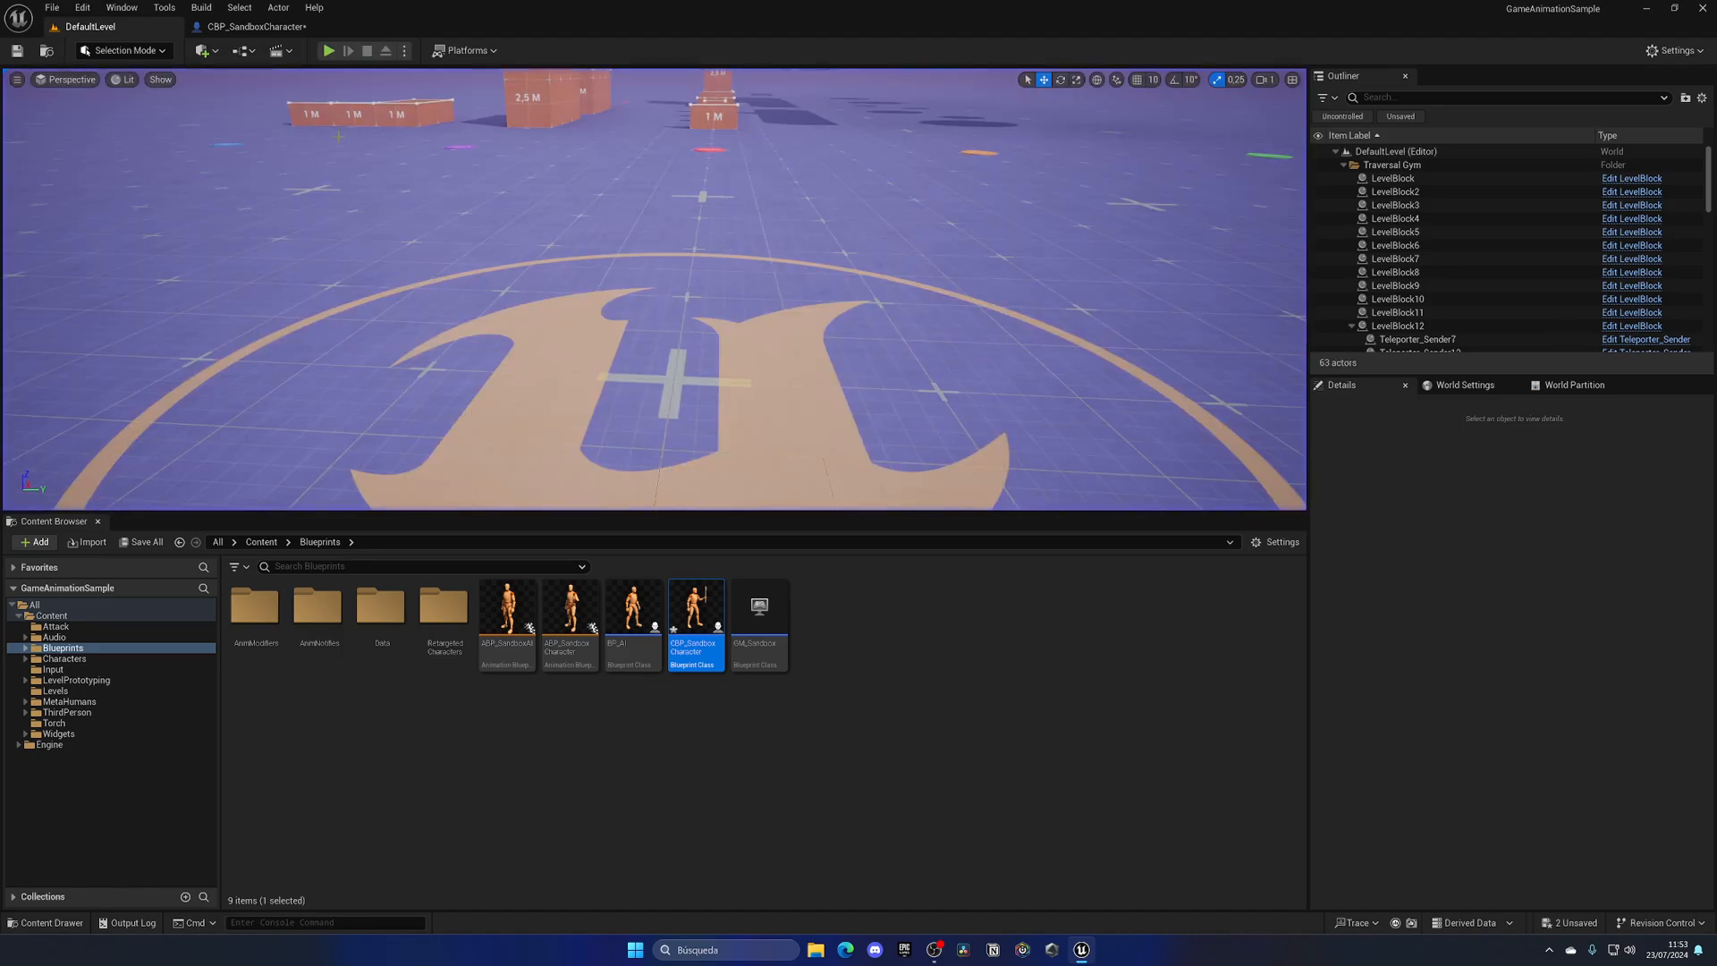
double_click(696, 616)
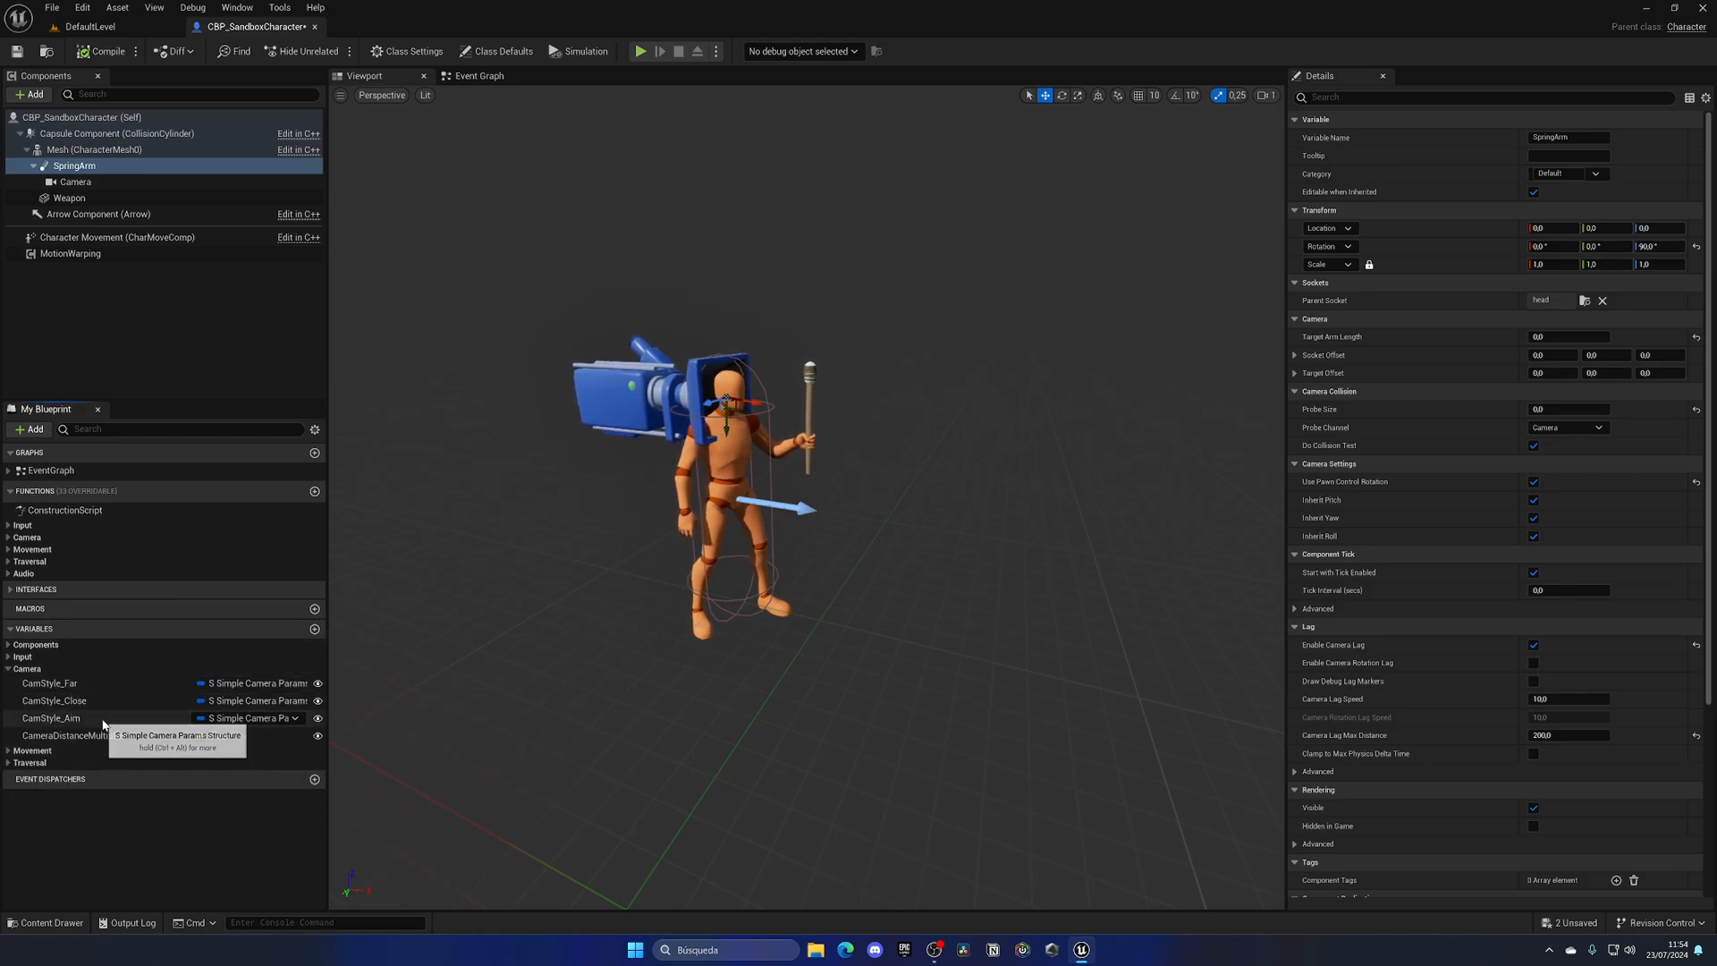
Set CamStyle_Close to arm length 0, socket offset 10/0/16, lag speed 45, then return to the level.
left_click(42, 700)
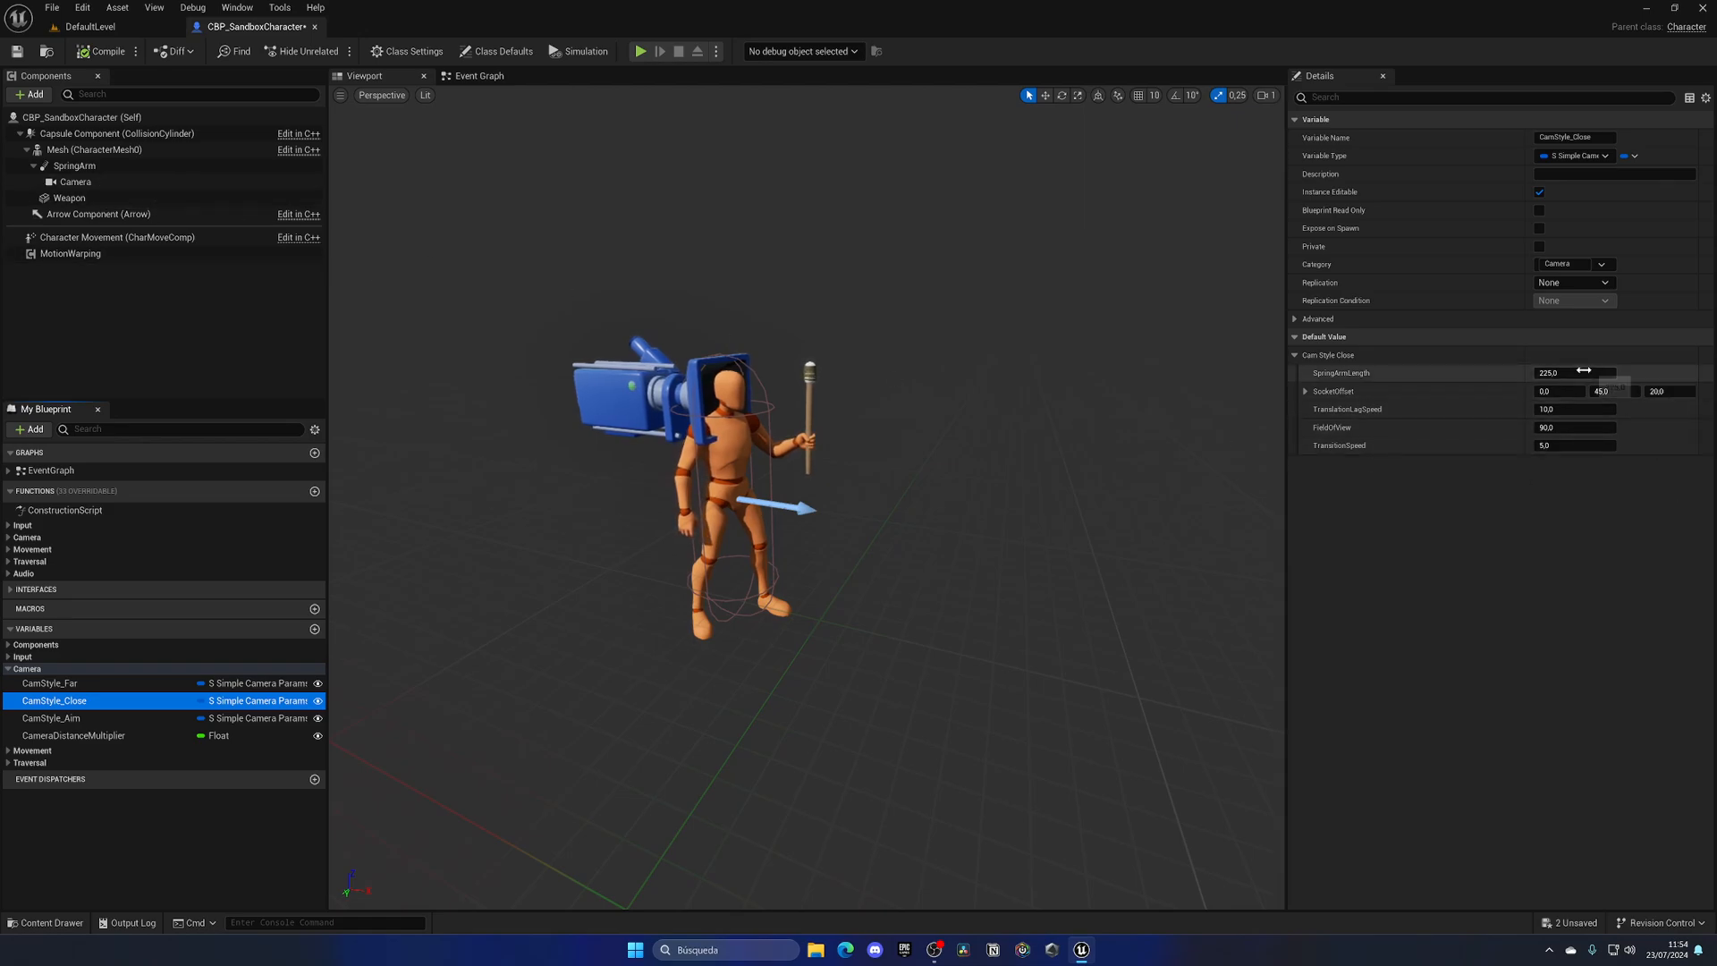
left_click(1573, 372)
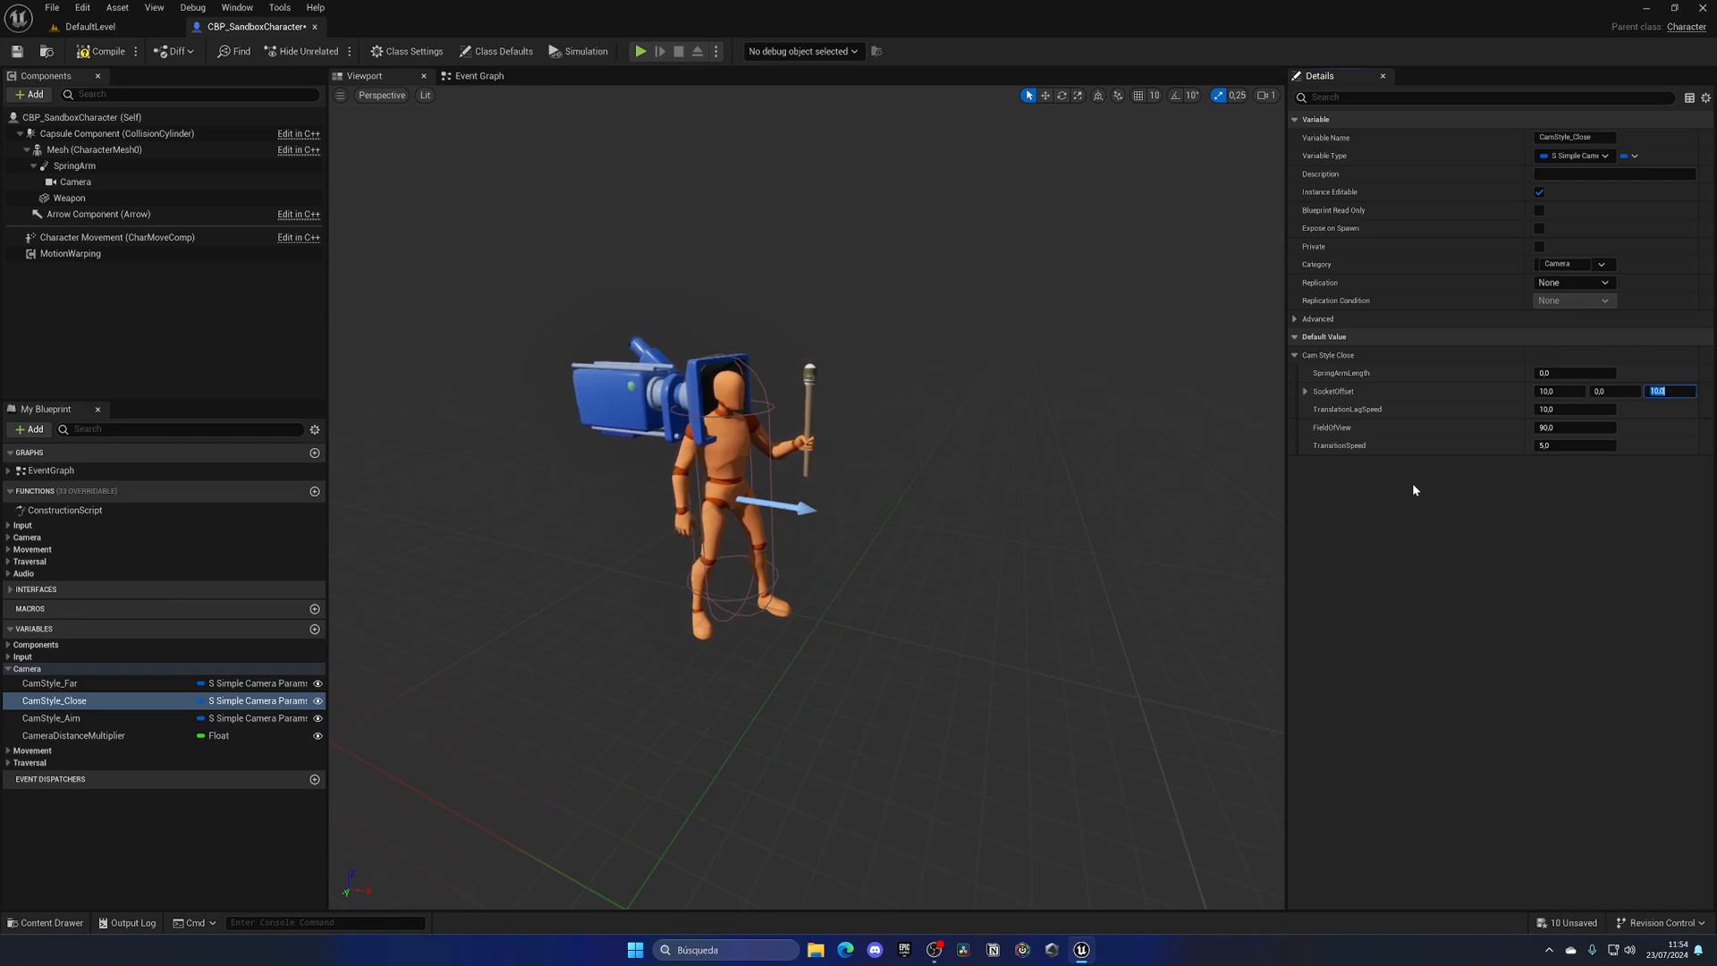
left_click(1573, 409)
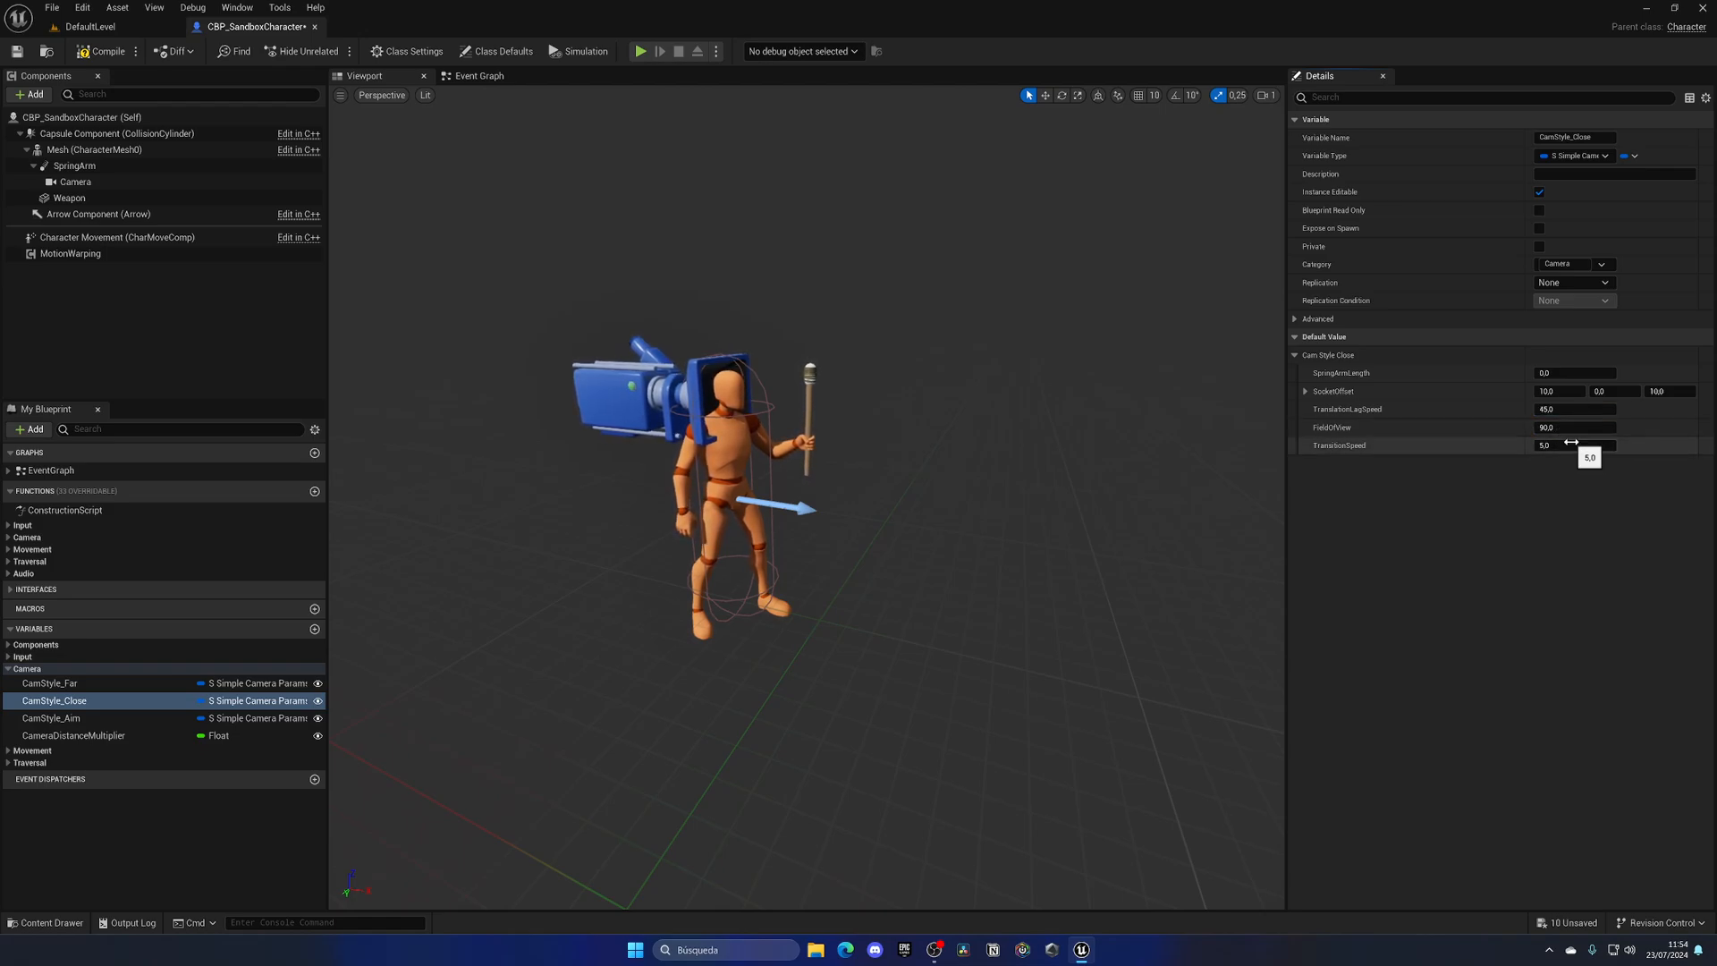
left_click(79, 24)
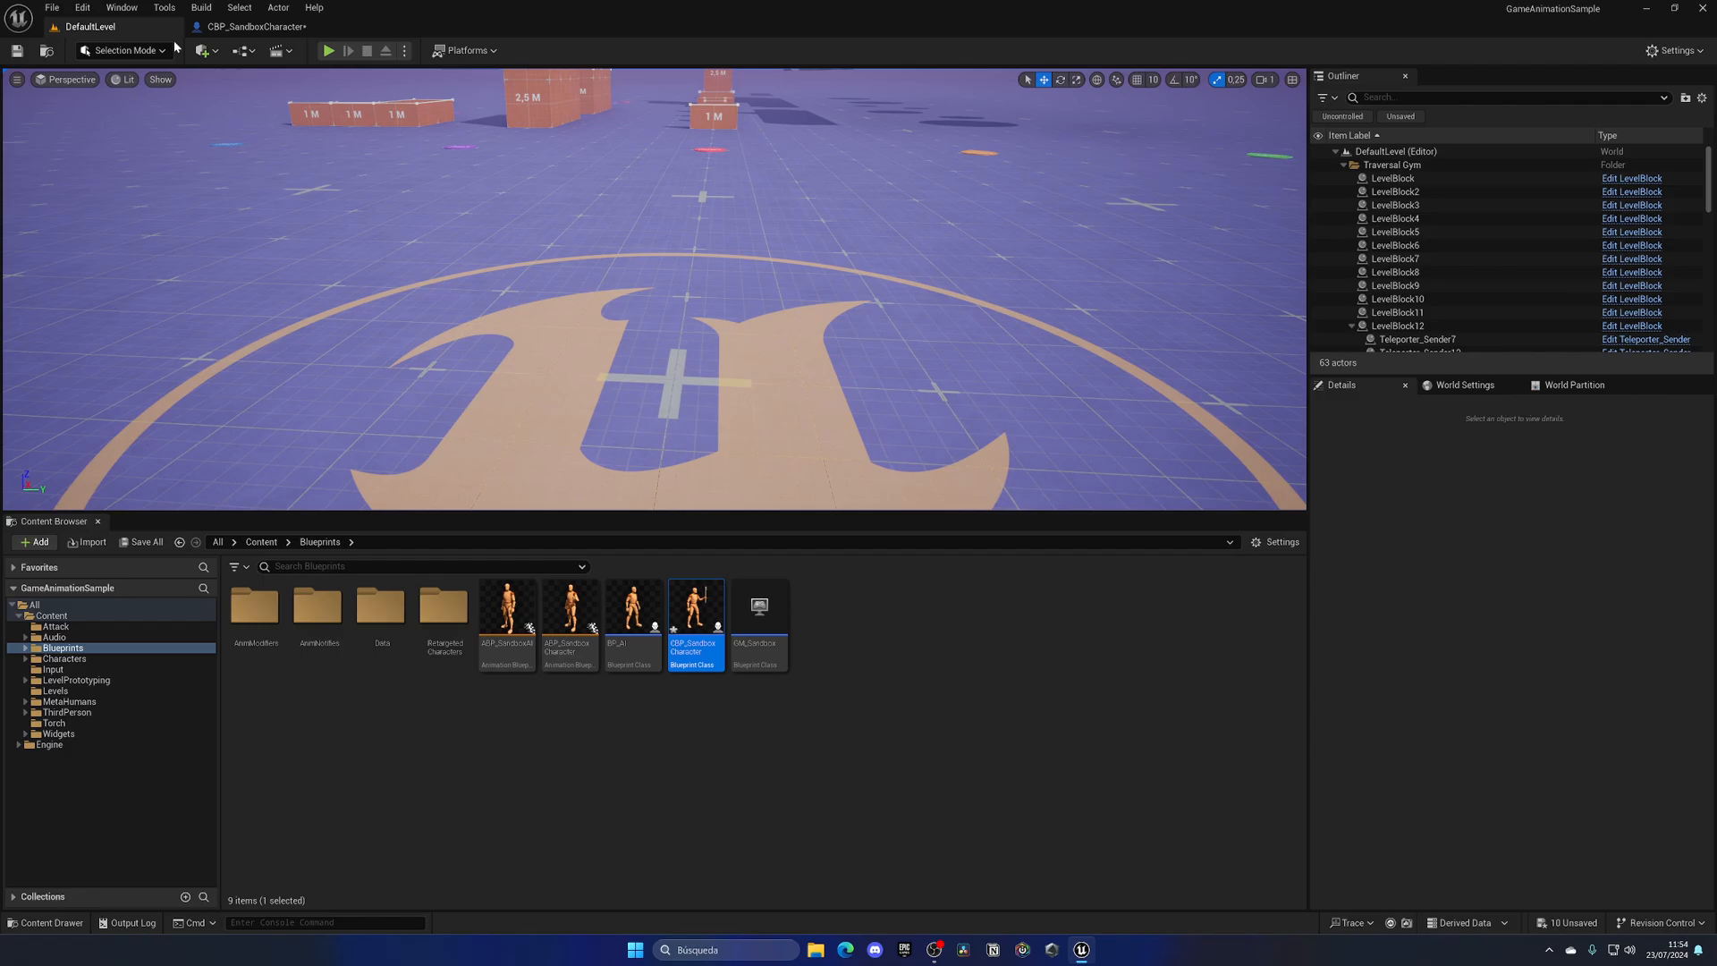
Play-test the close first-person camera, then reopen CBP_SandboxCharacter.
left_click(332, 50)
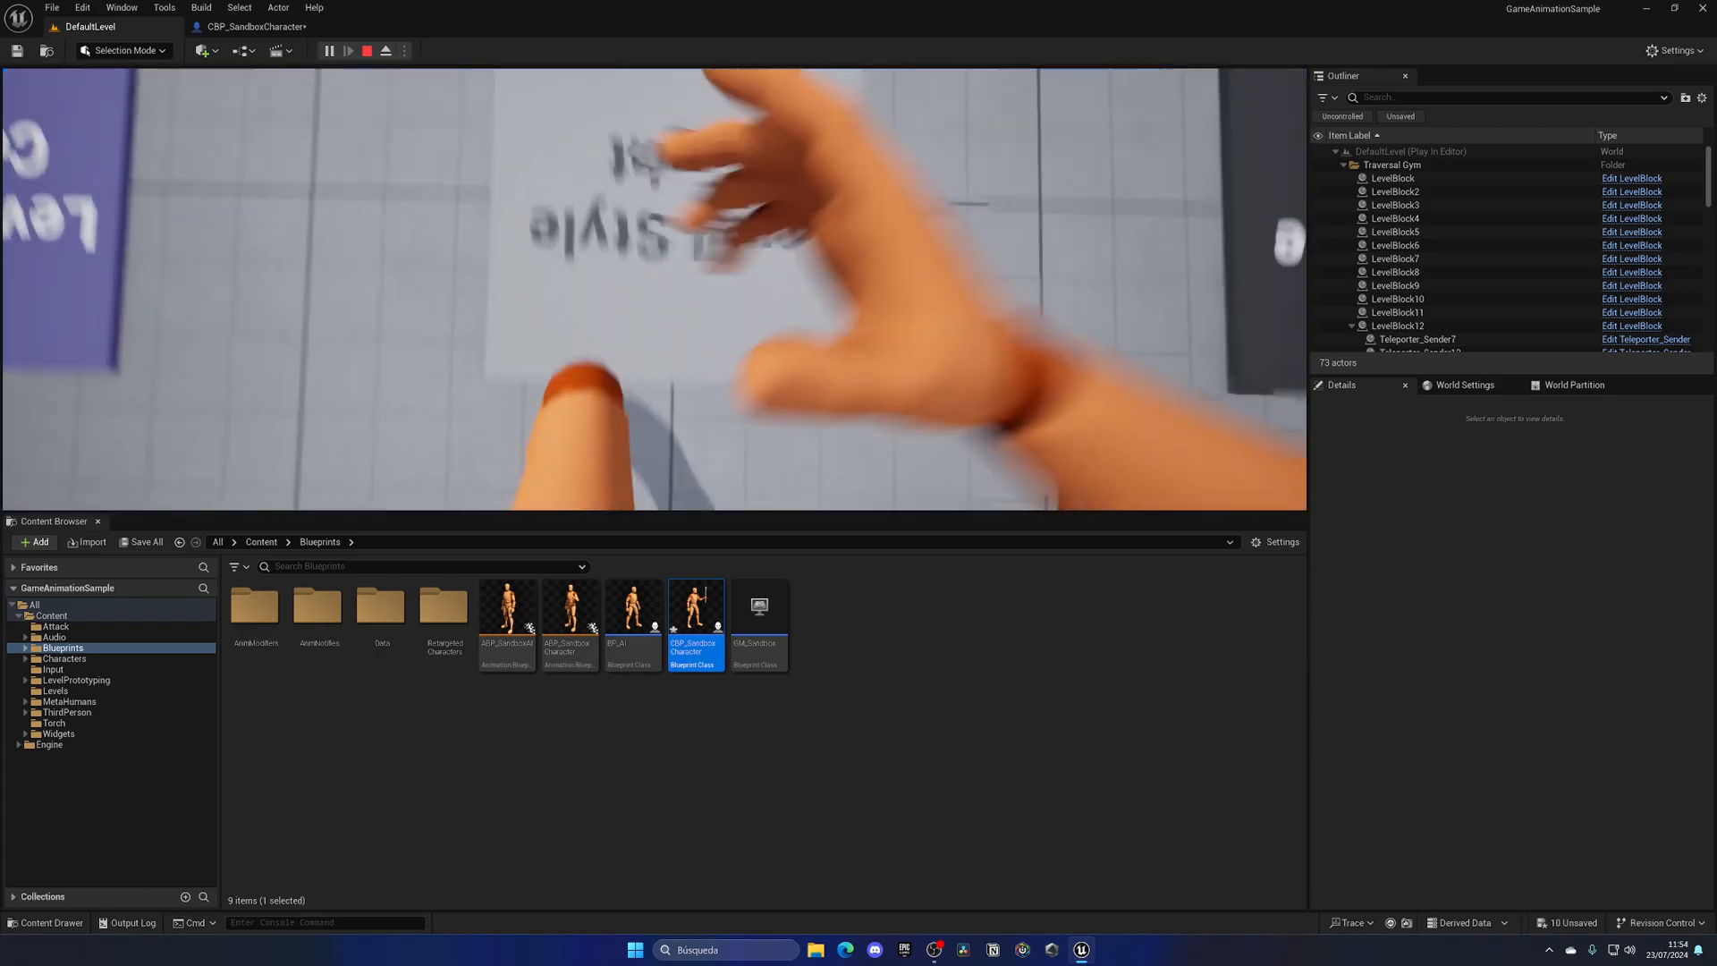
double_click(694, 612)
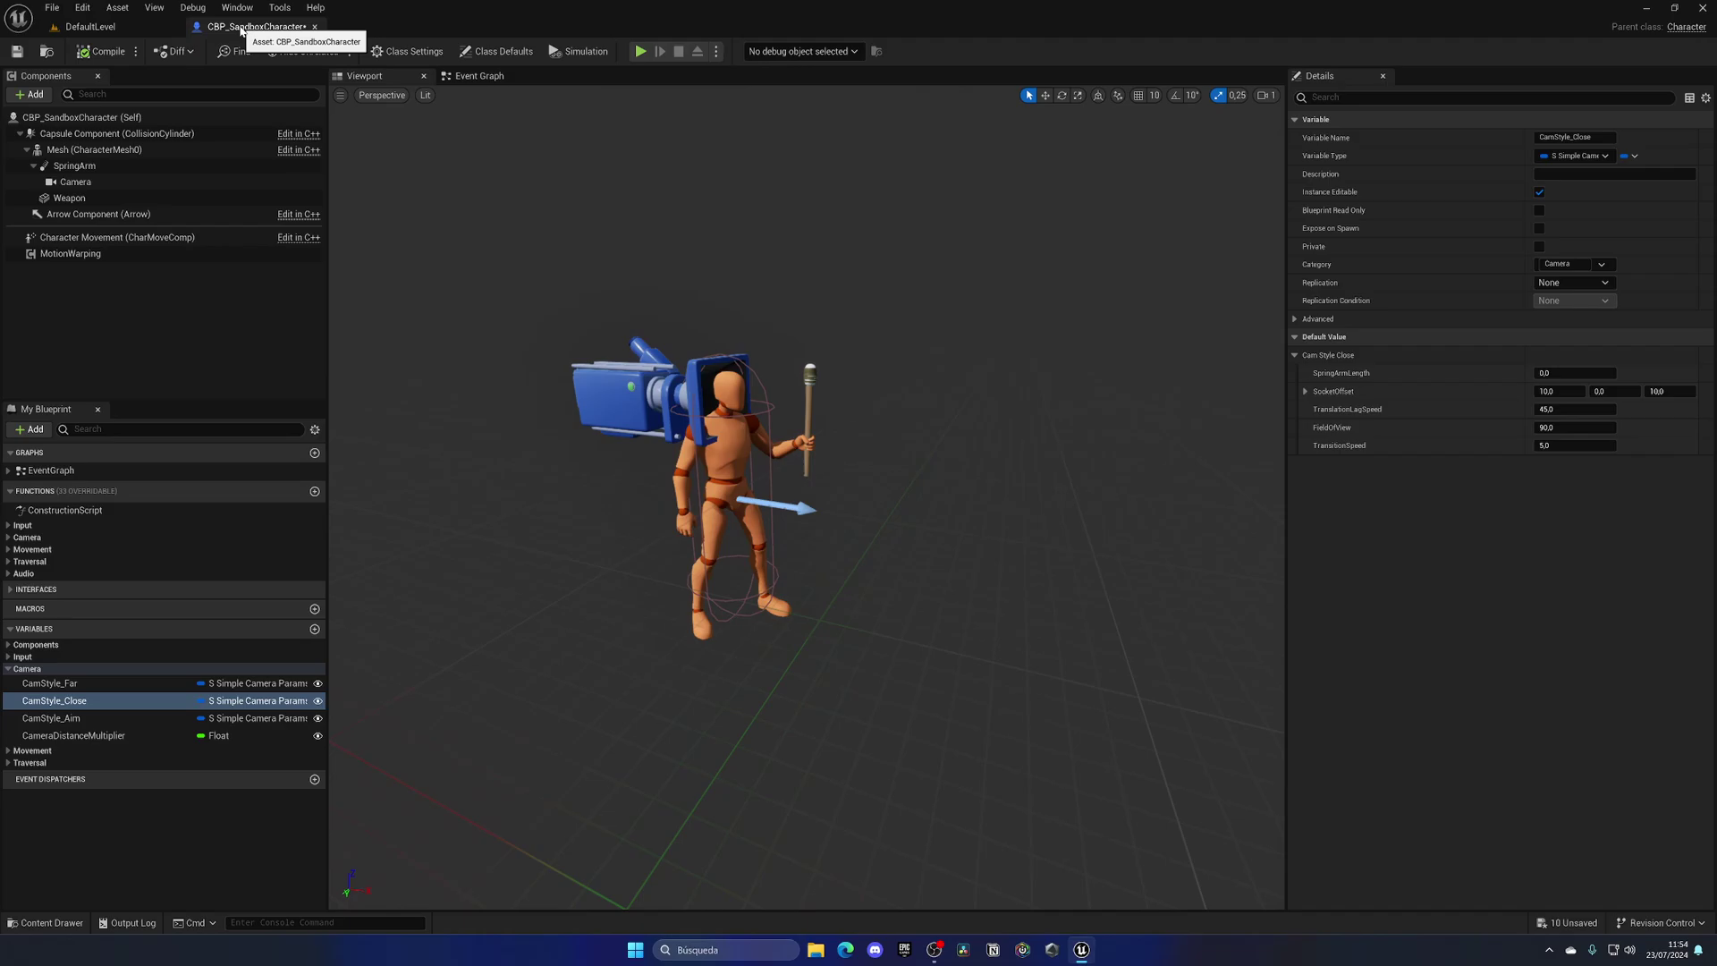
In the Event Graph, place Wants to Aim and Wants to Strafe setters after Update Camera on Event Tick.
left_click(479, 76)
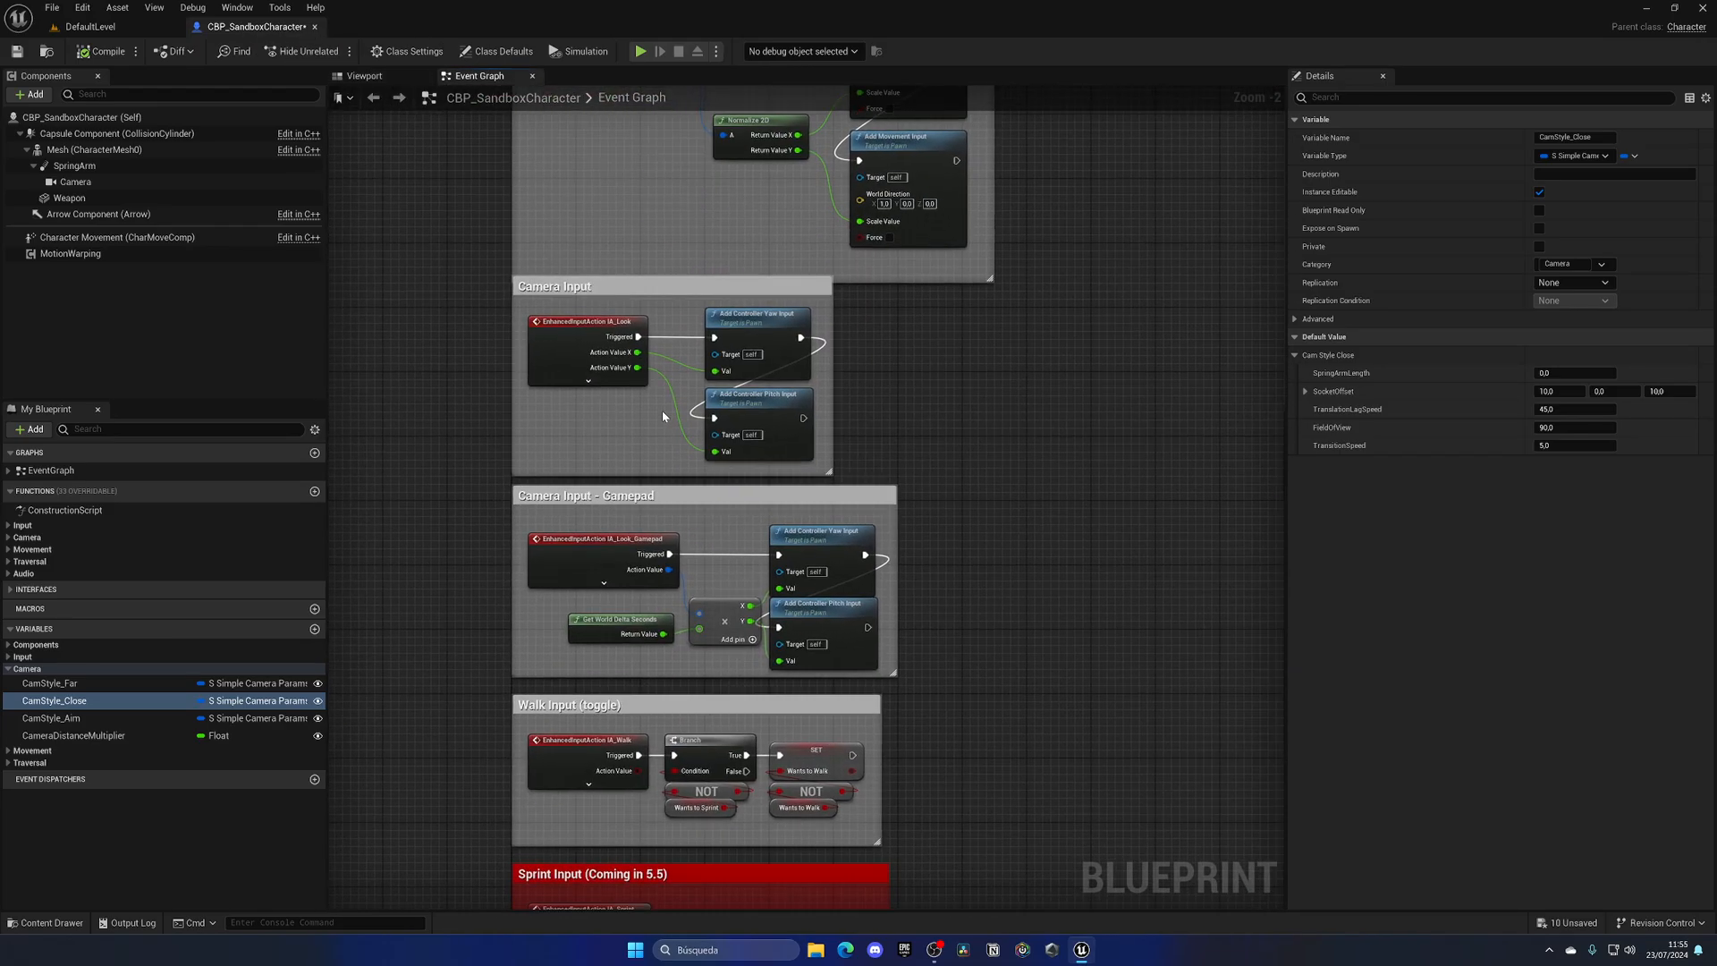
scroll("down", 3)
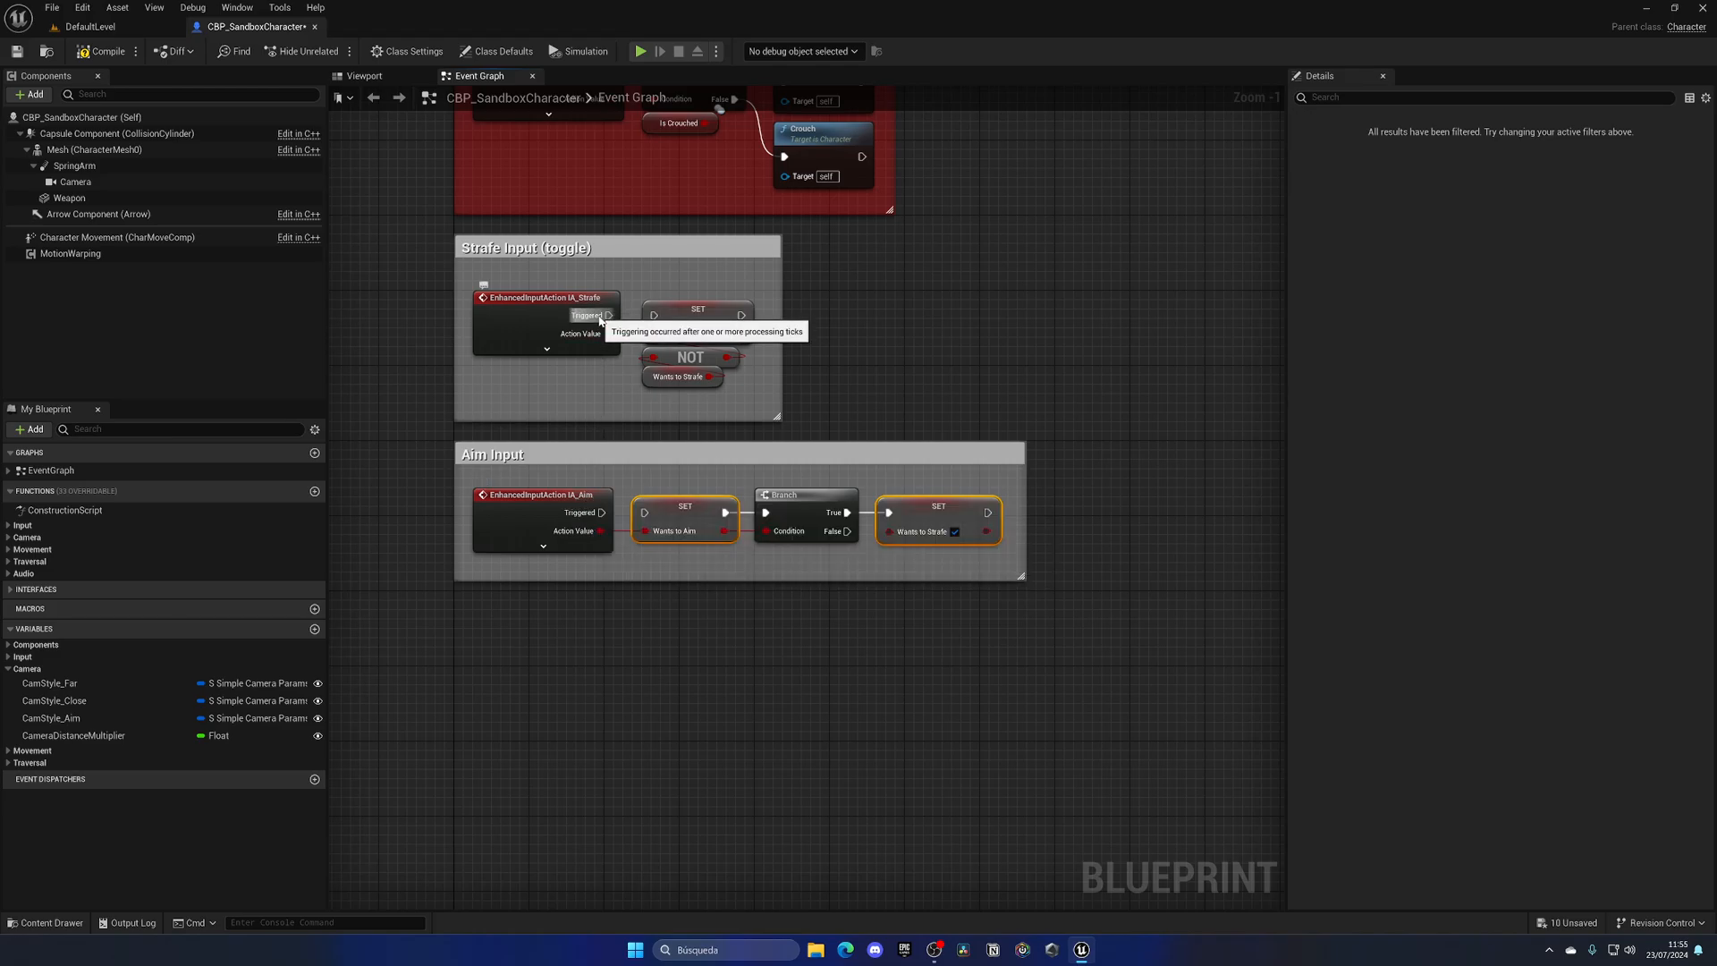
scroll("down", 3)
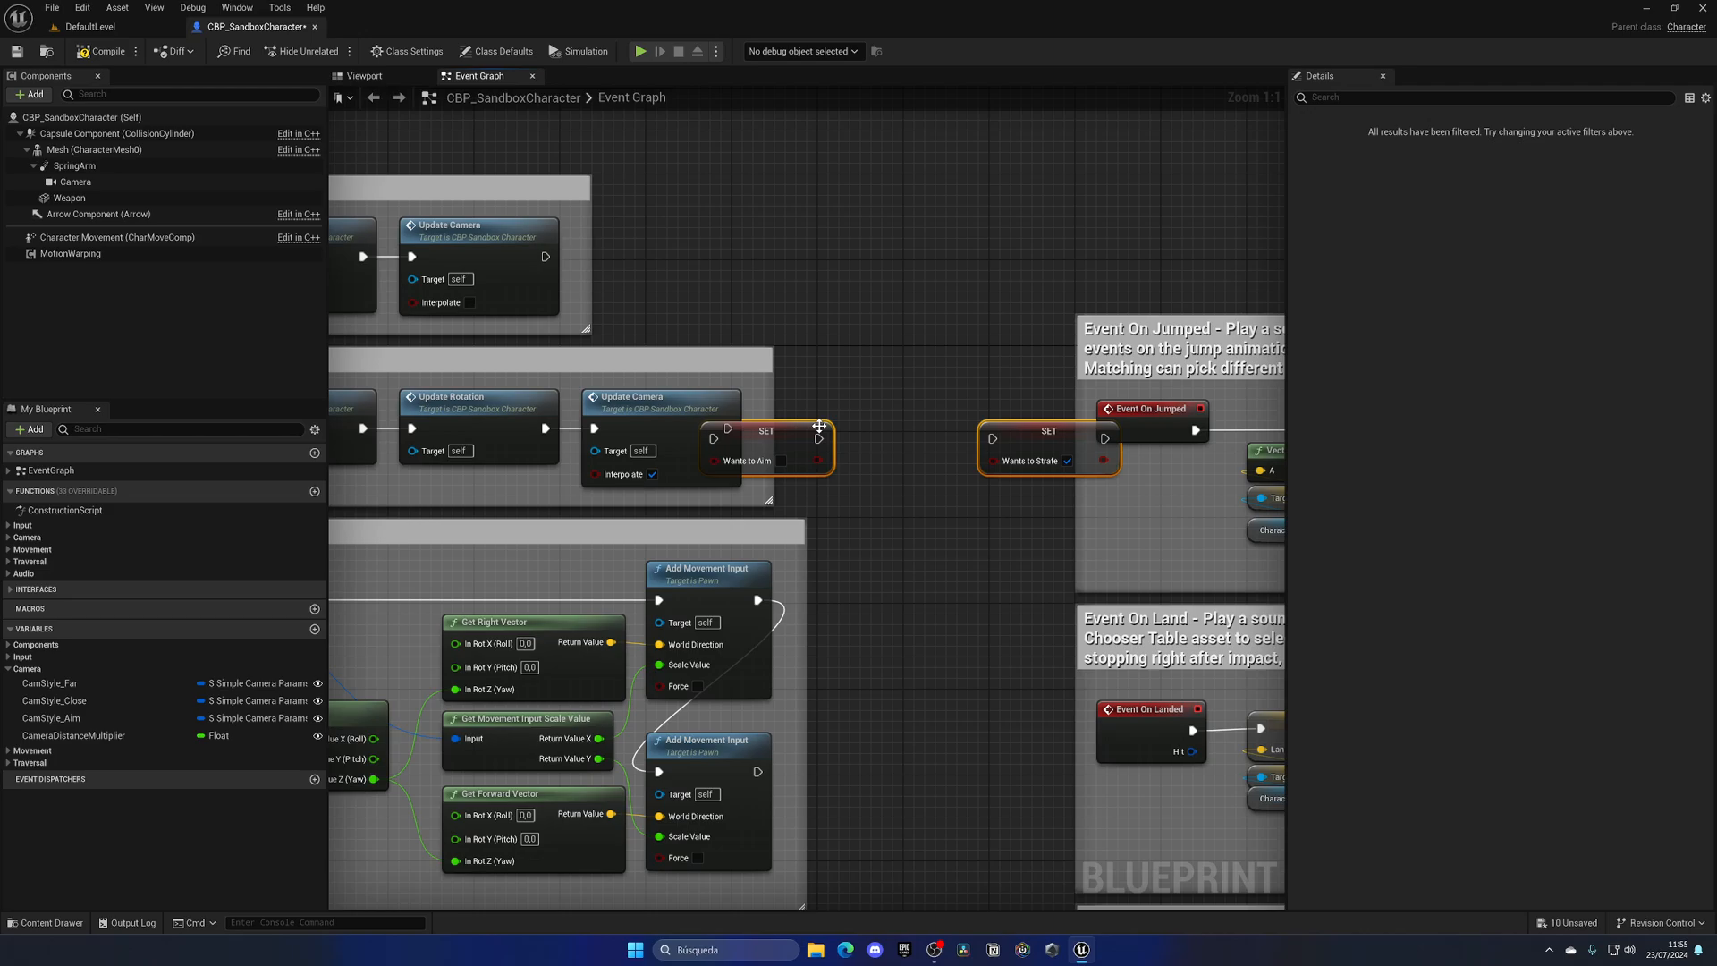
right_click(779, 446)
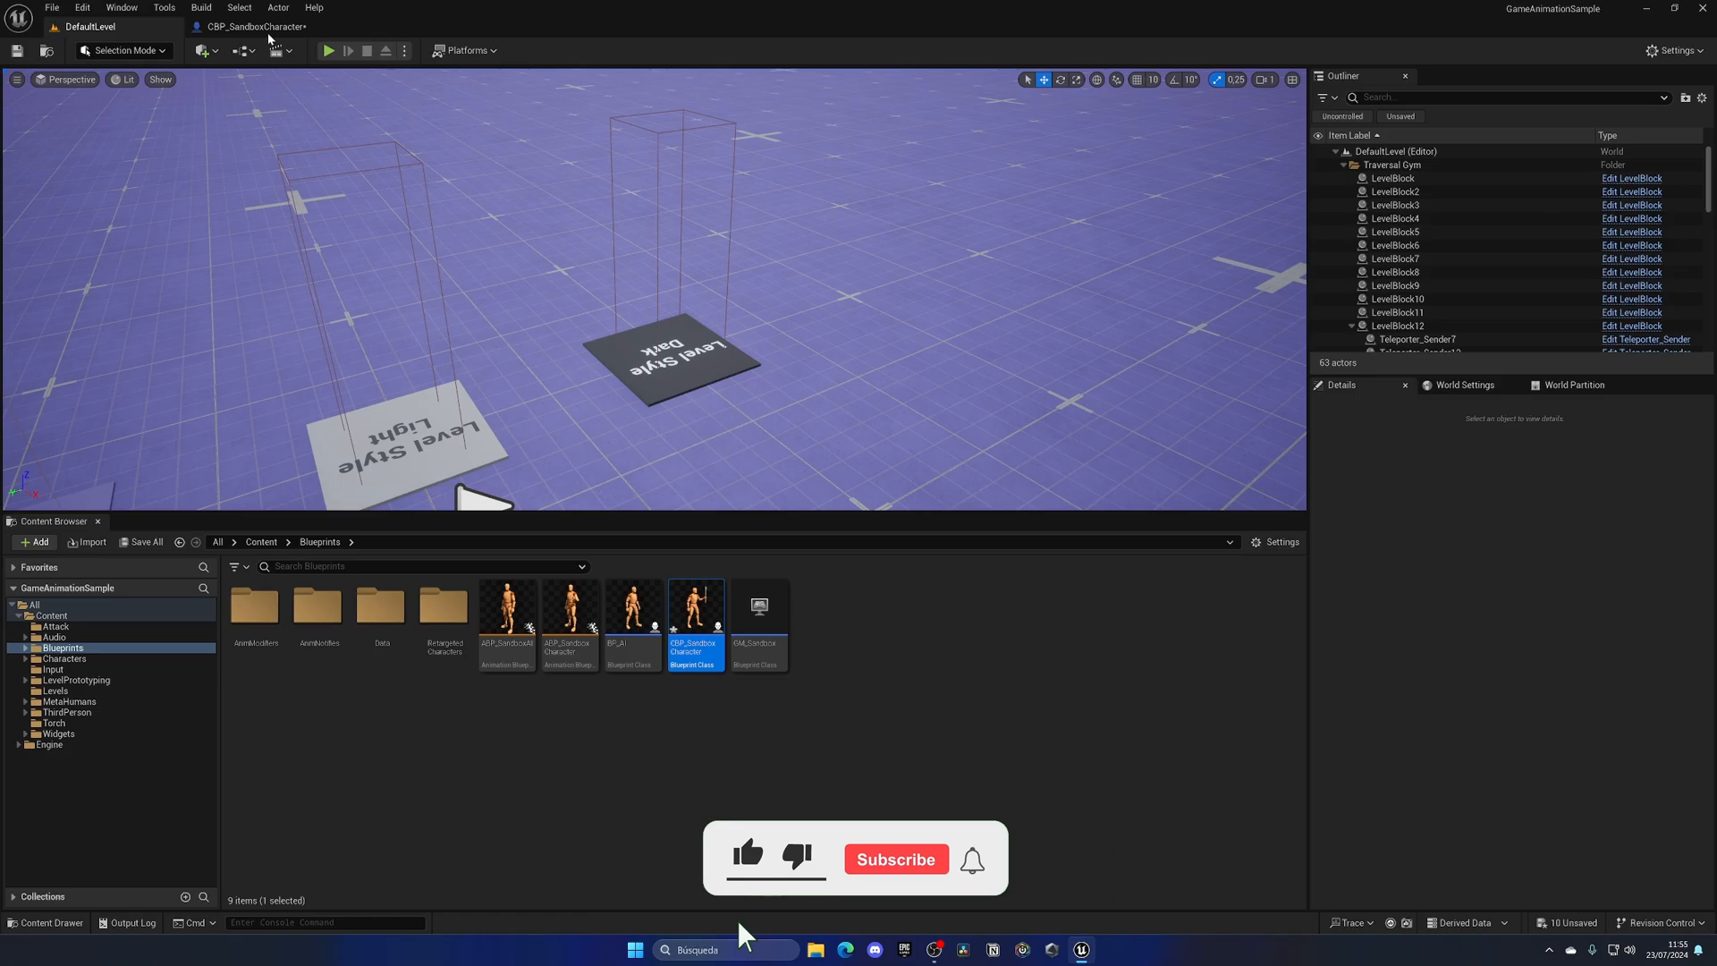
Reopen the blueprint and edit CamStyle_Aim's settings, including its field of view.
double_click(695, 621)
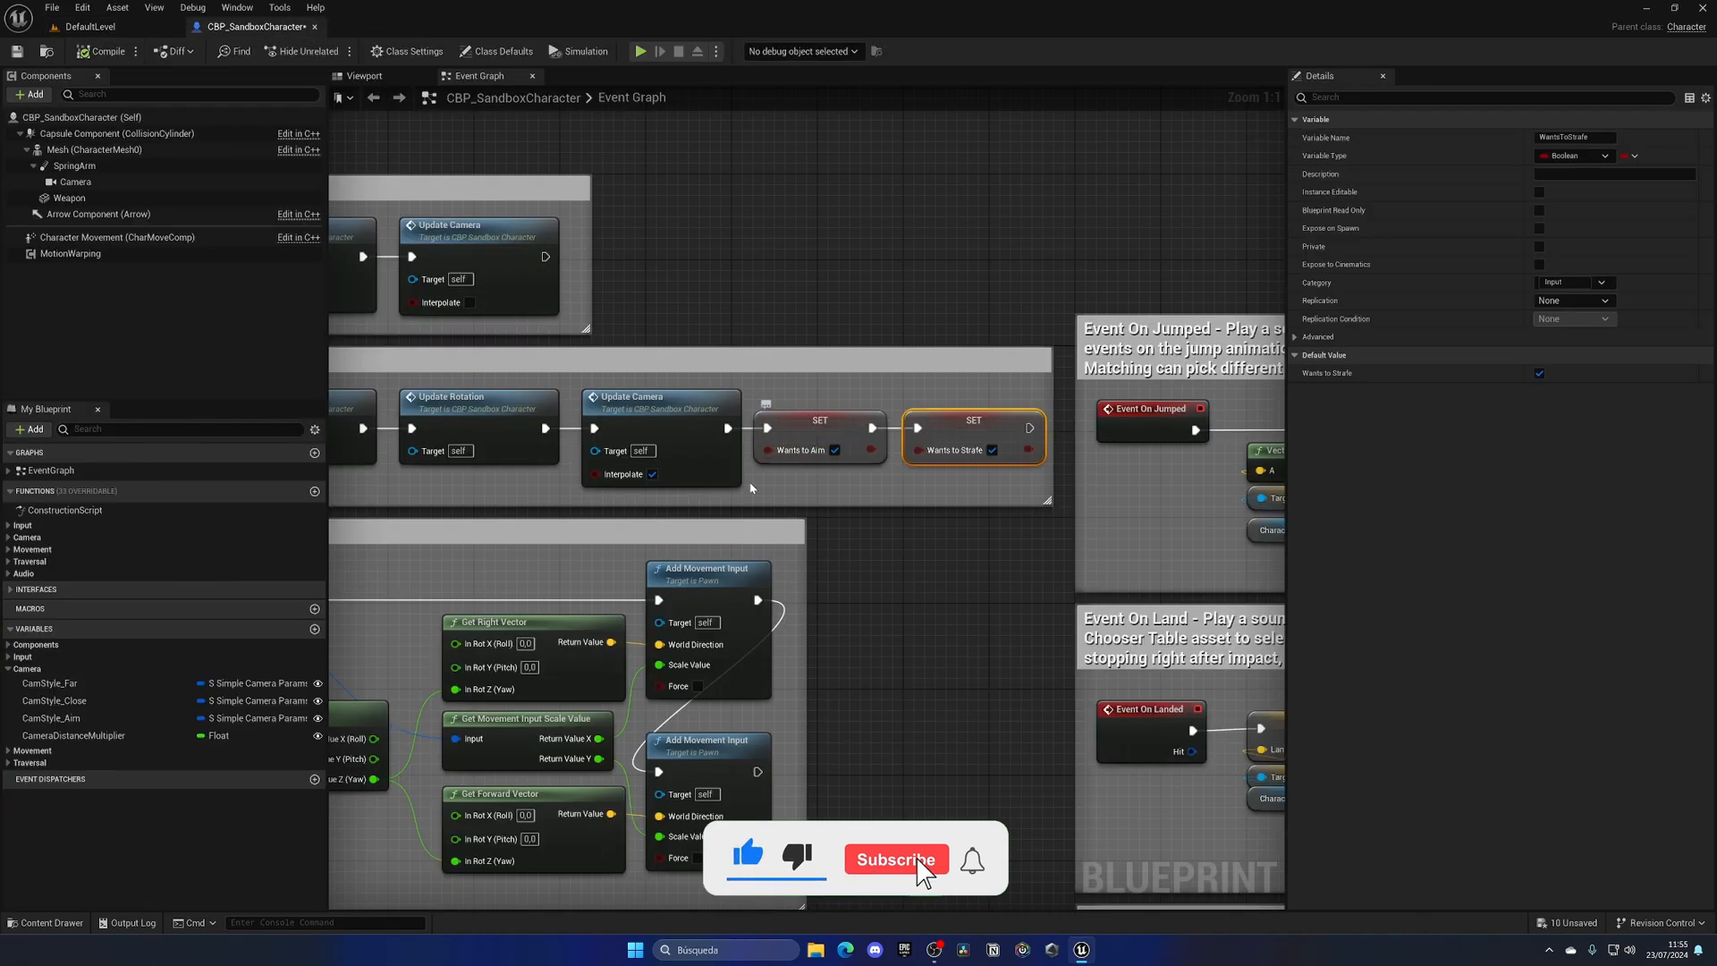
left_click(42, 718)
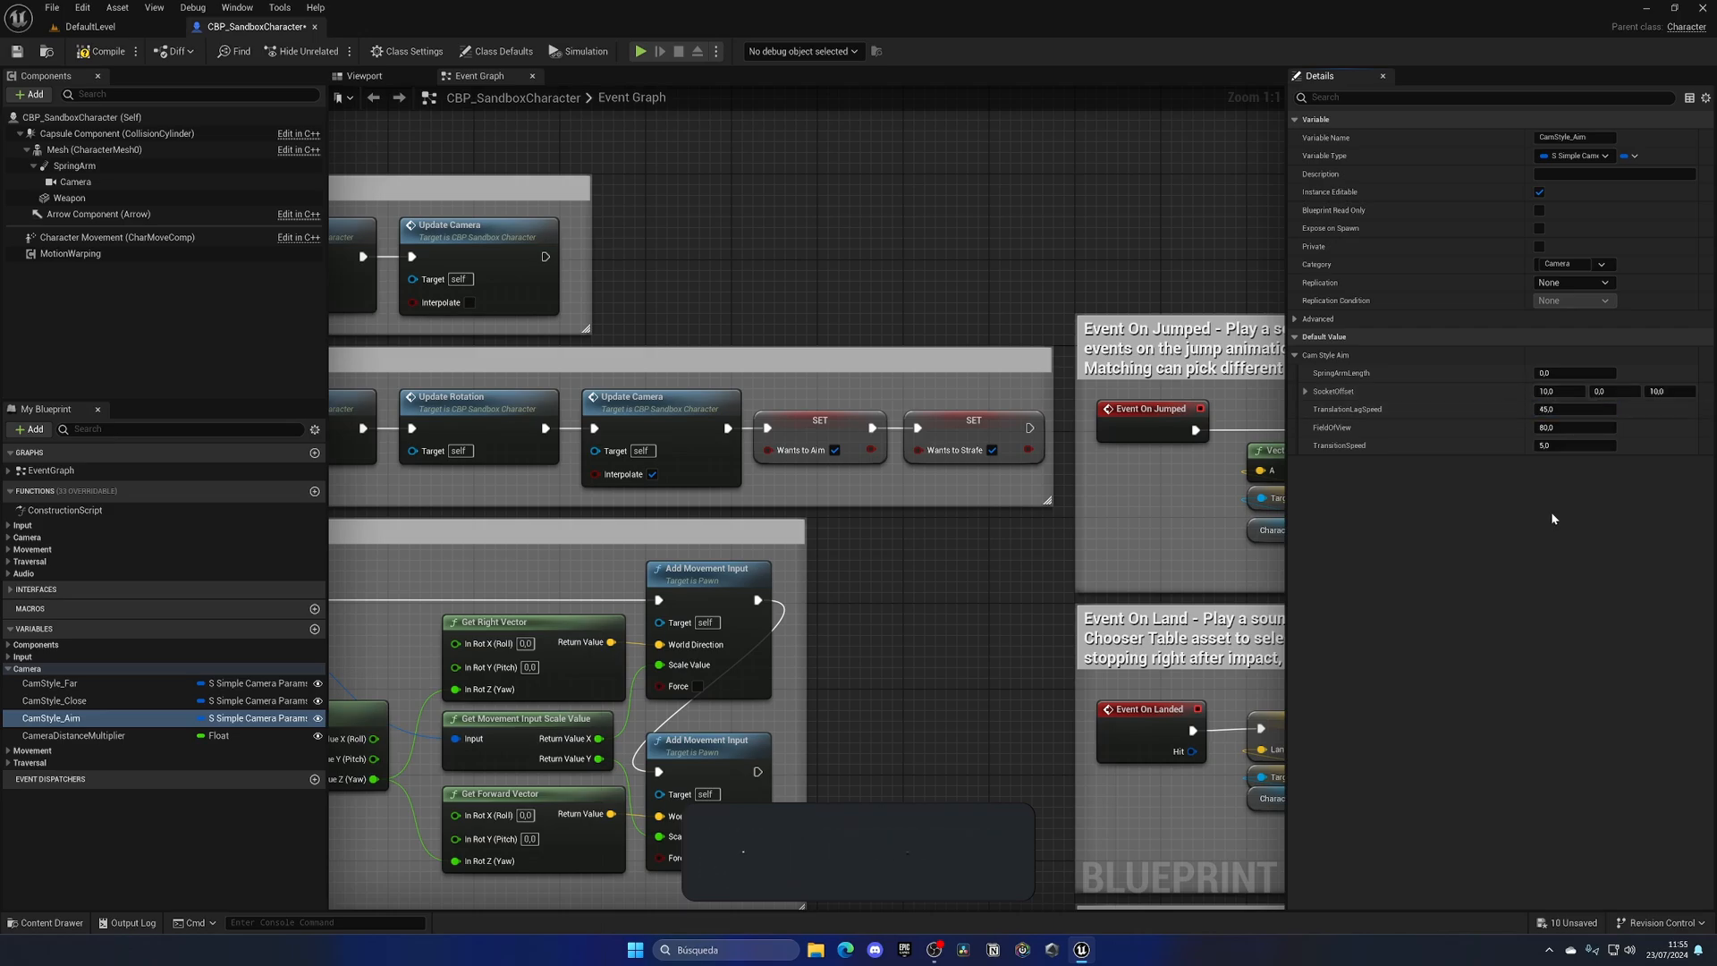
left_click(1573, 427)
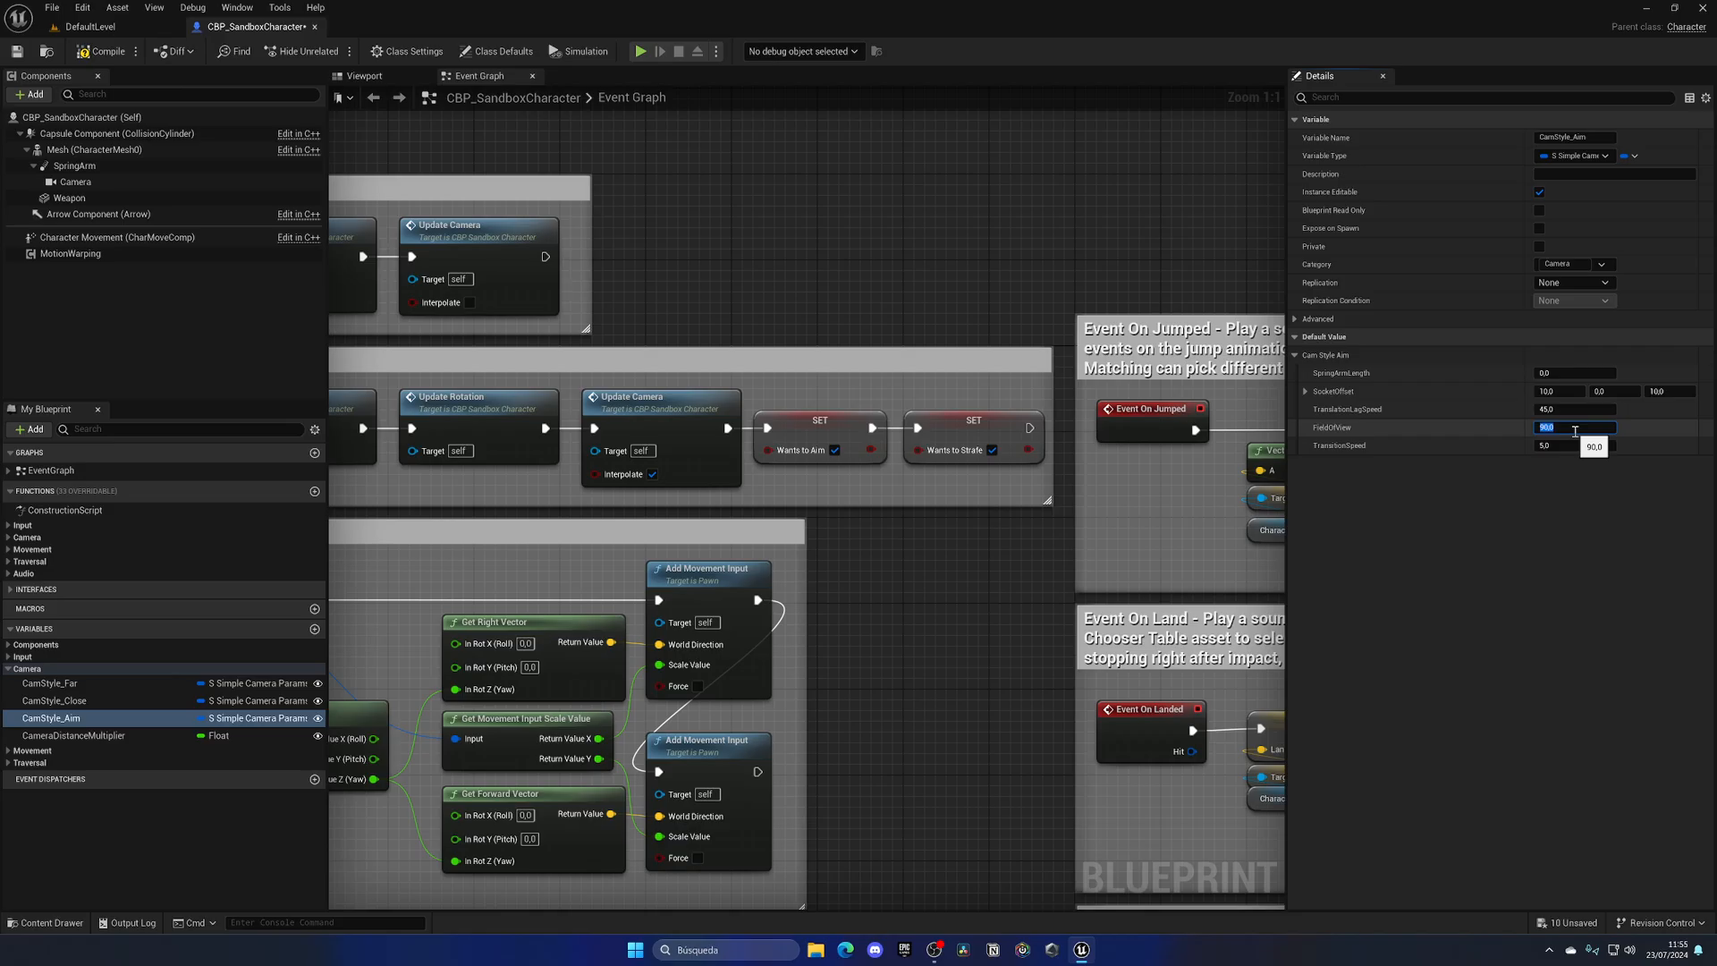